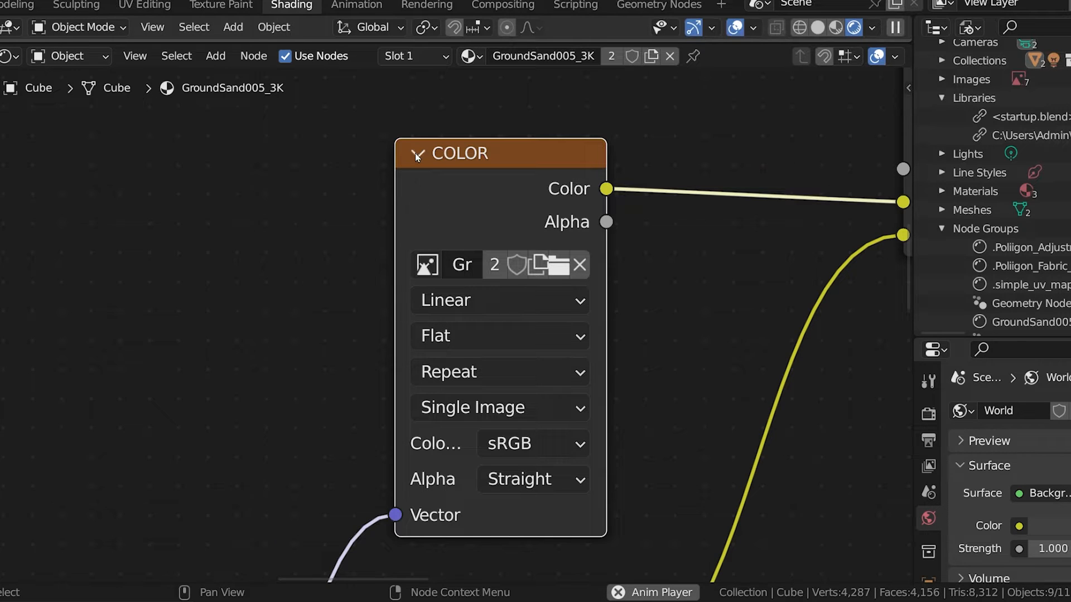
Collapse and re-expand the COLOR node, then hide and re-show Principled BSDF's unconnected sockets.
click(419, 153)
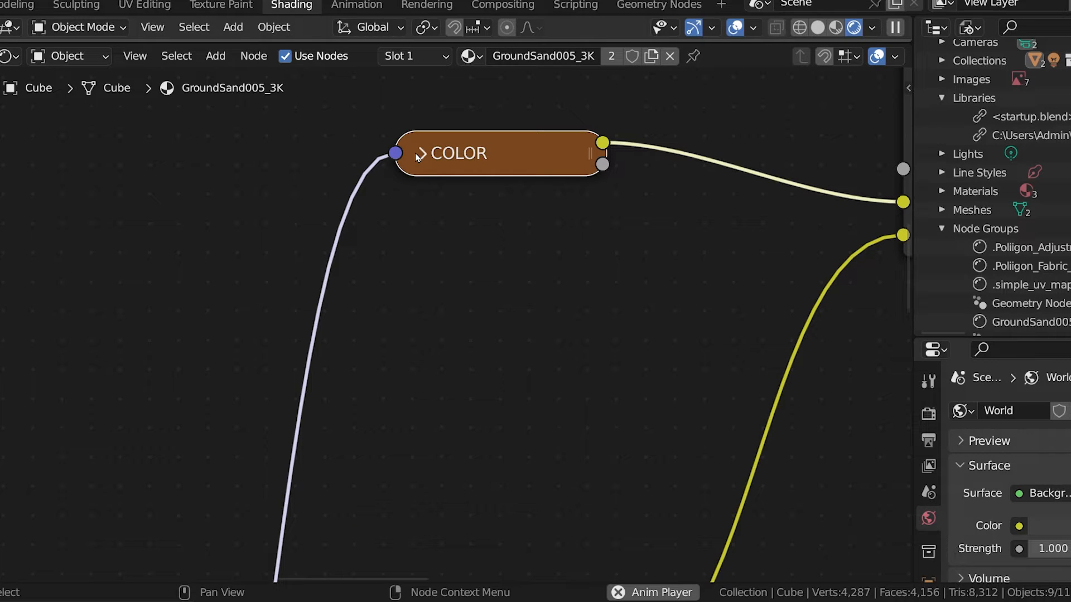
click(420, 152)
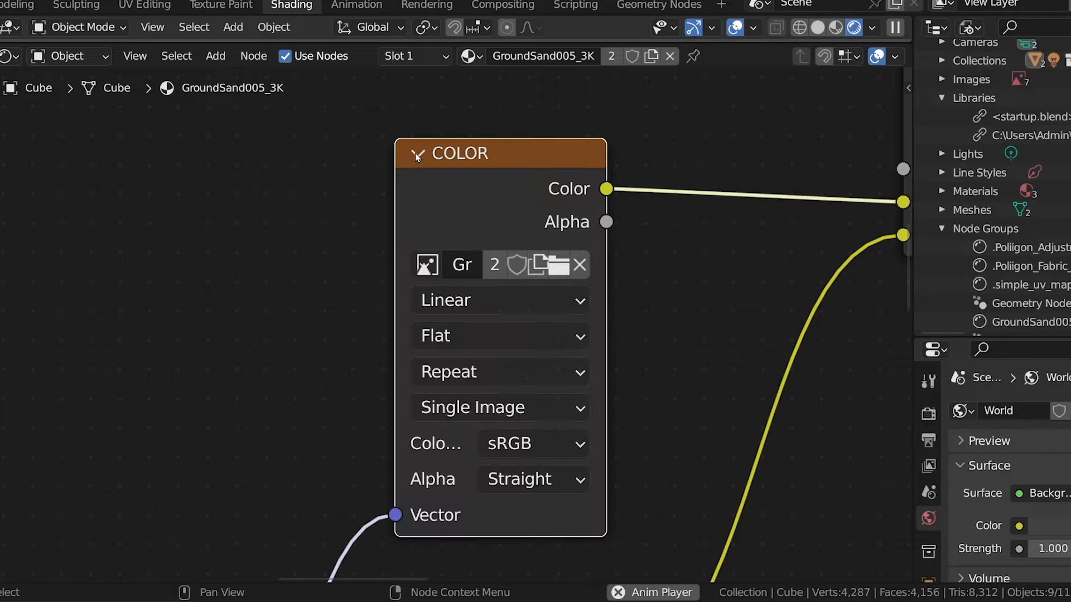
scroll(down, 3)
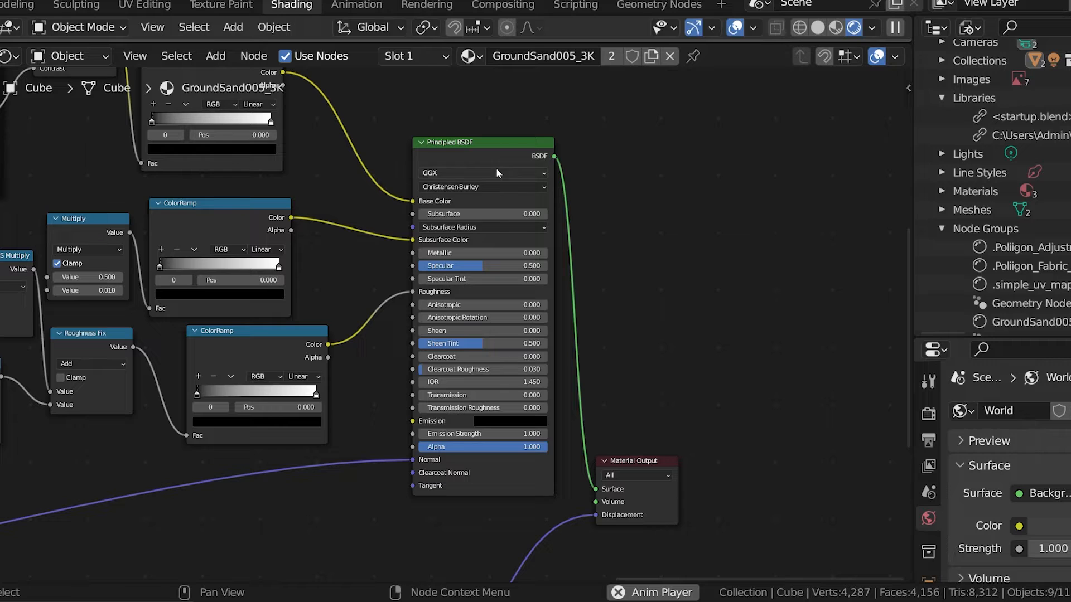
click(482, 142)
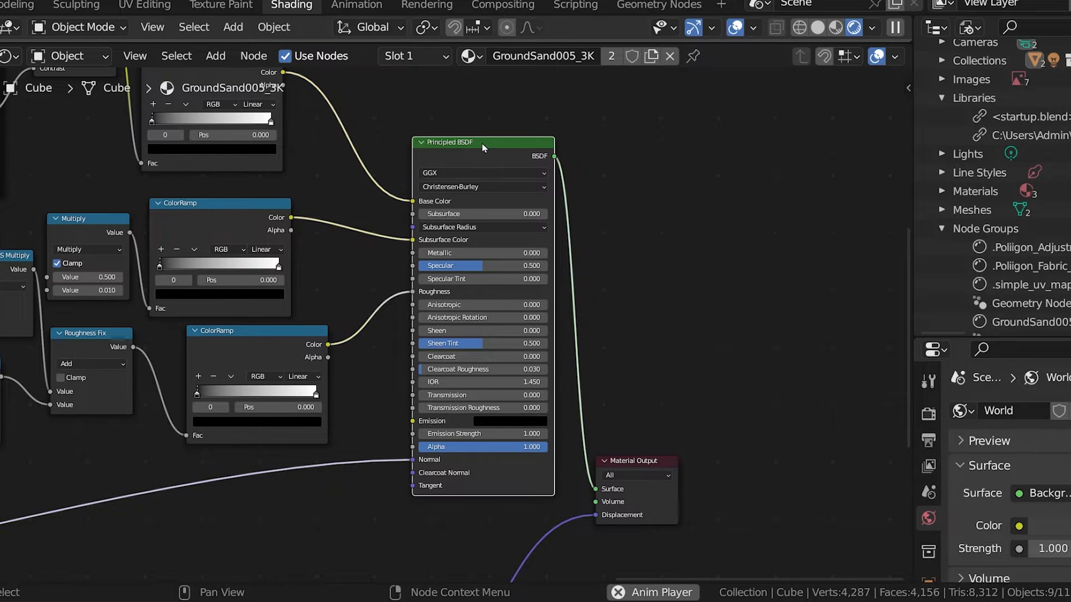
mouse_move(428, 487)
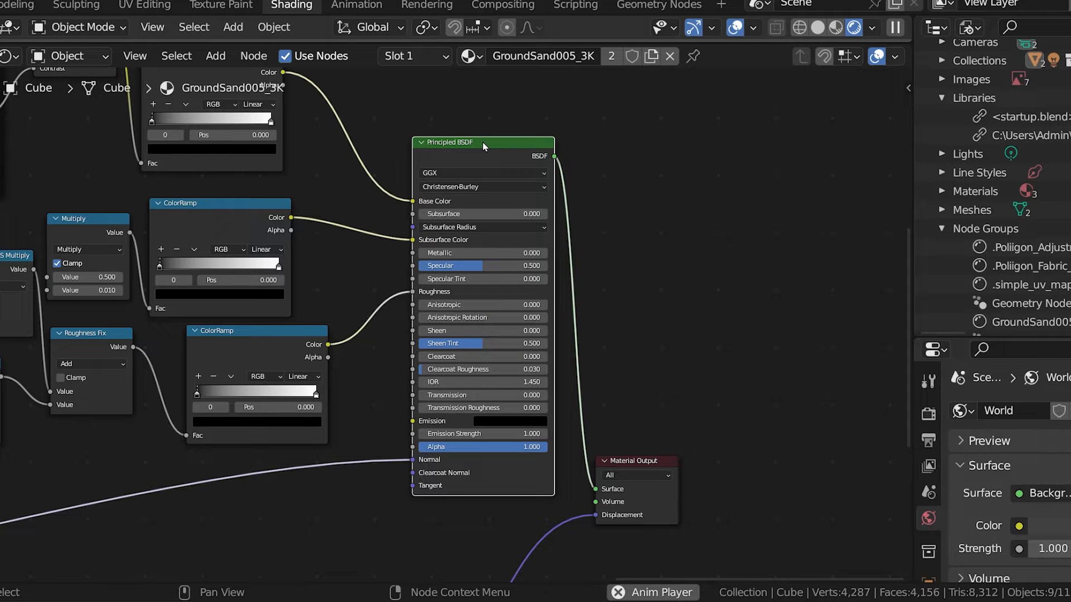
key(ctrl+h)
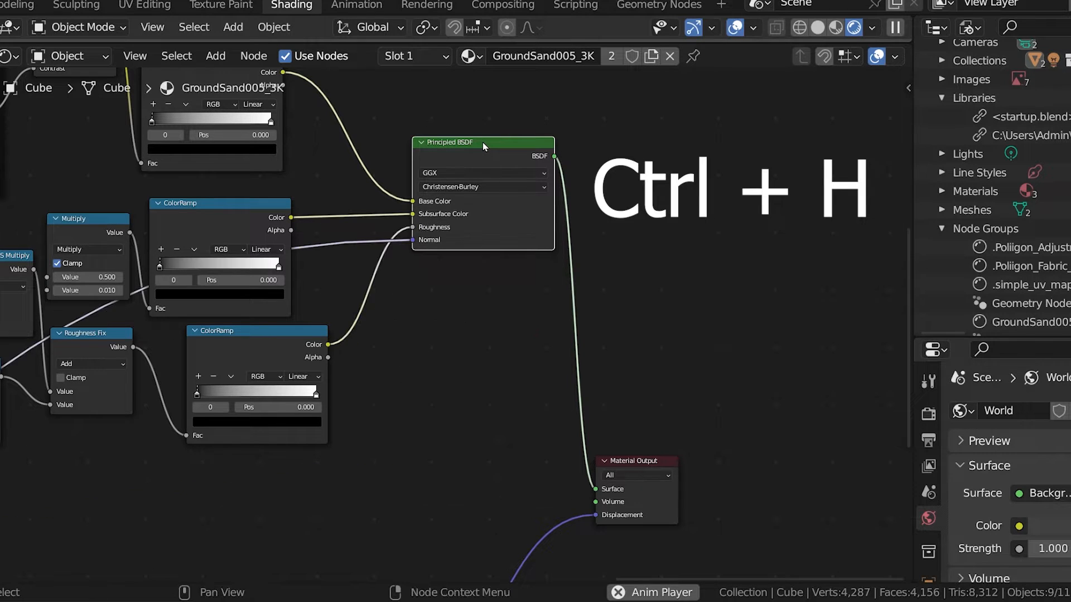
key(ctrl+h)
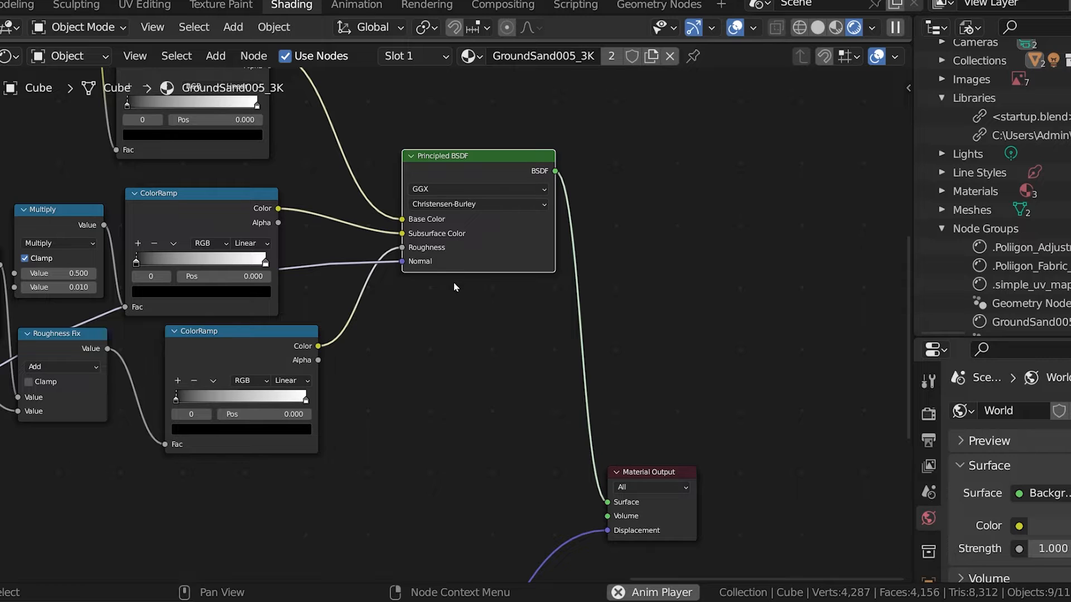
mouse_move(452, 163)
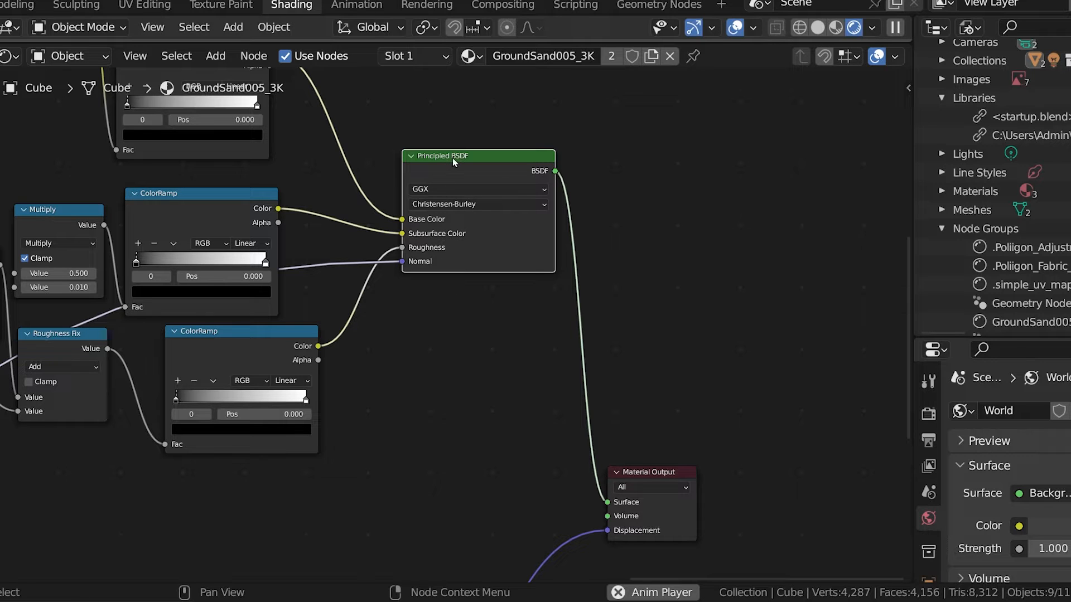
key(ctrl+h)
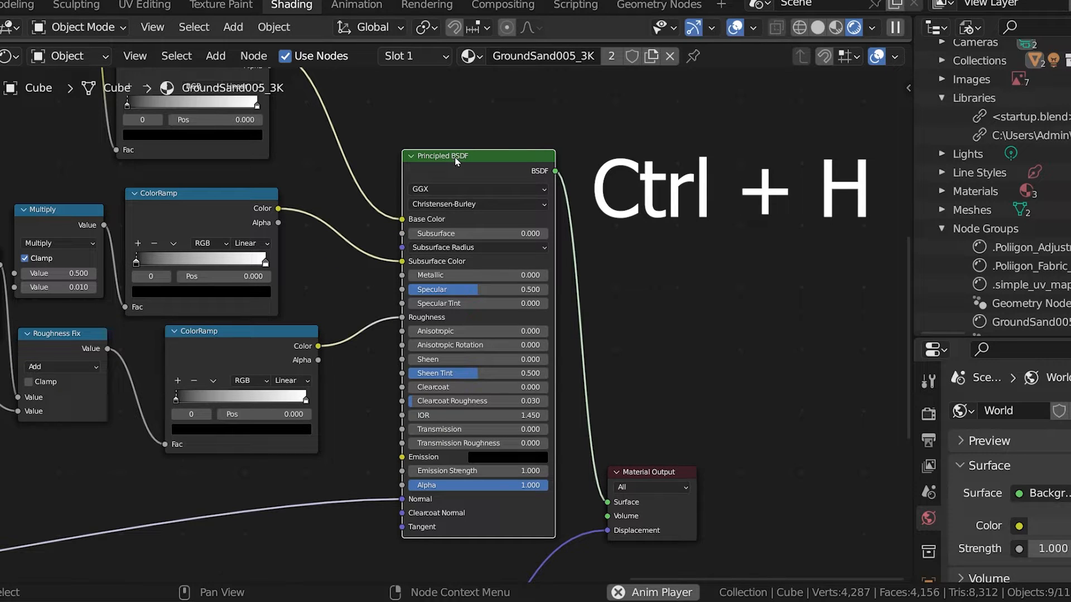
key(ctrl+h)
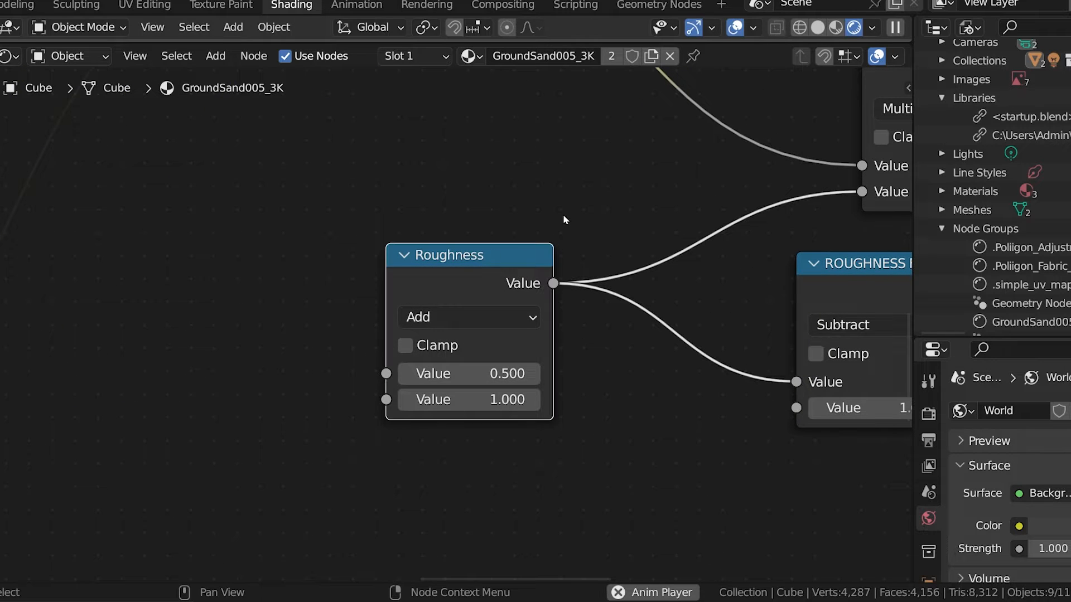
Relabel the Roughness add node as 'My Node' in the sidebar Node panel.
key(n)
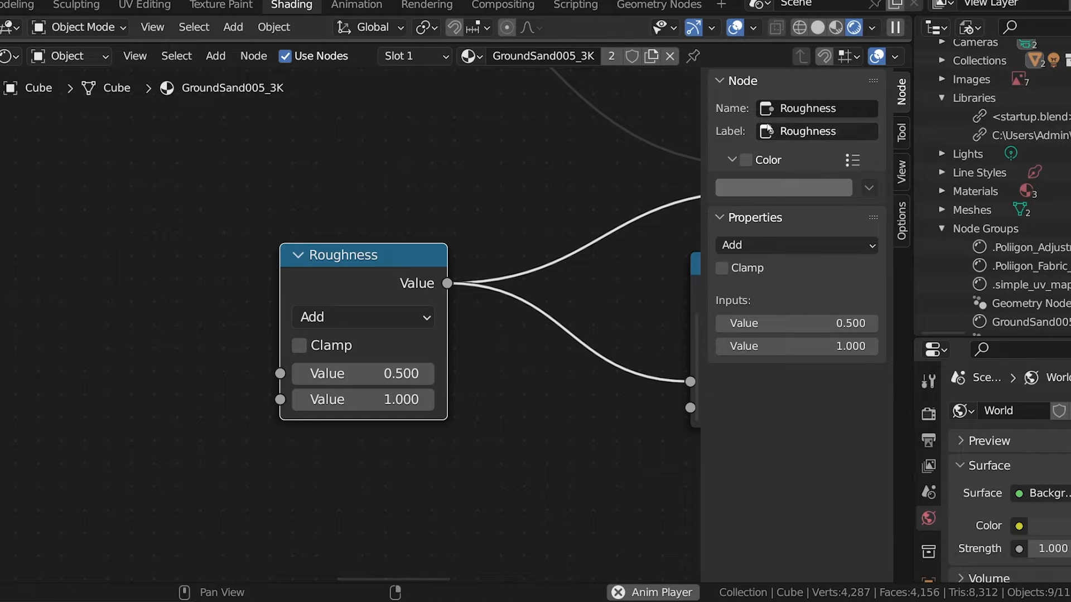
mouse_move(868, 164)
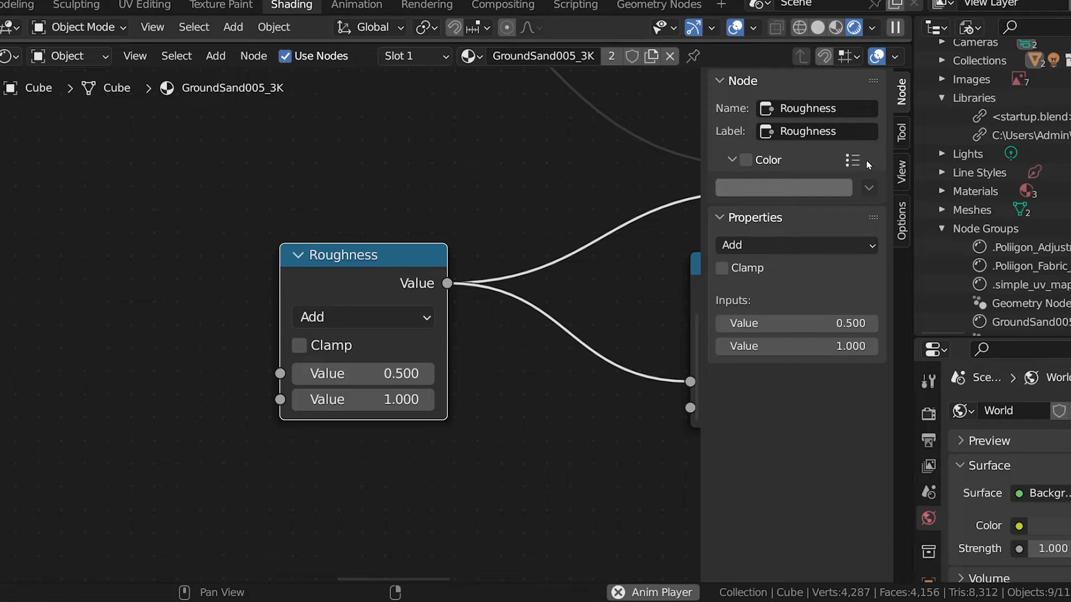
double_click(816, 108)
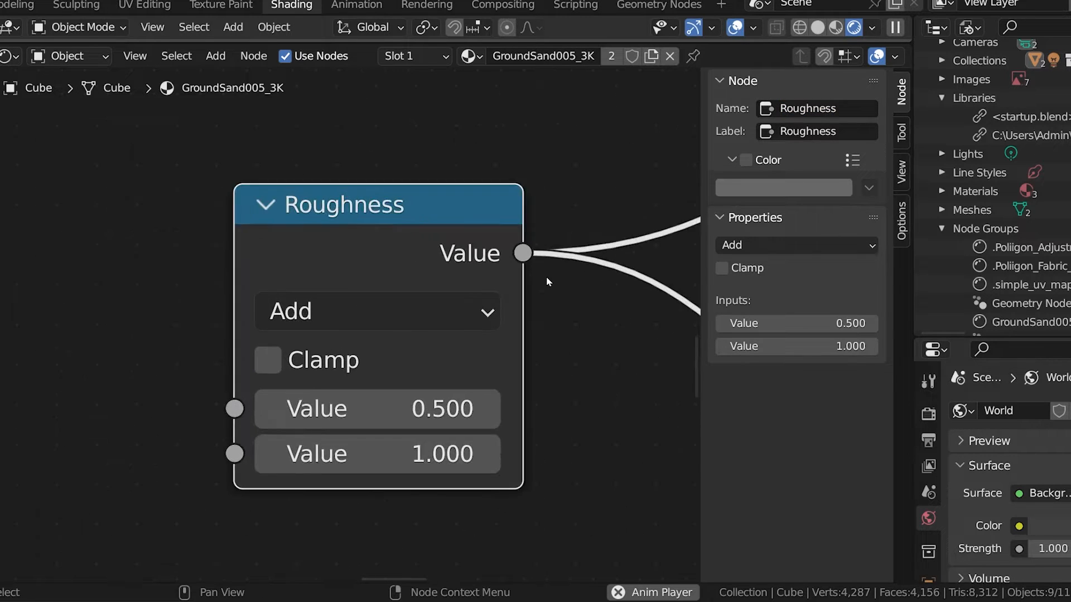
double_click(809, 132)
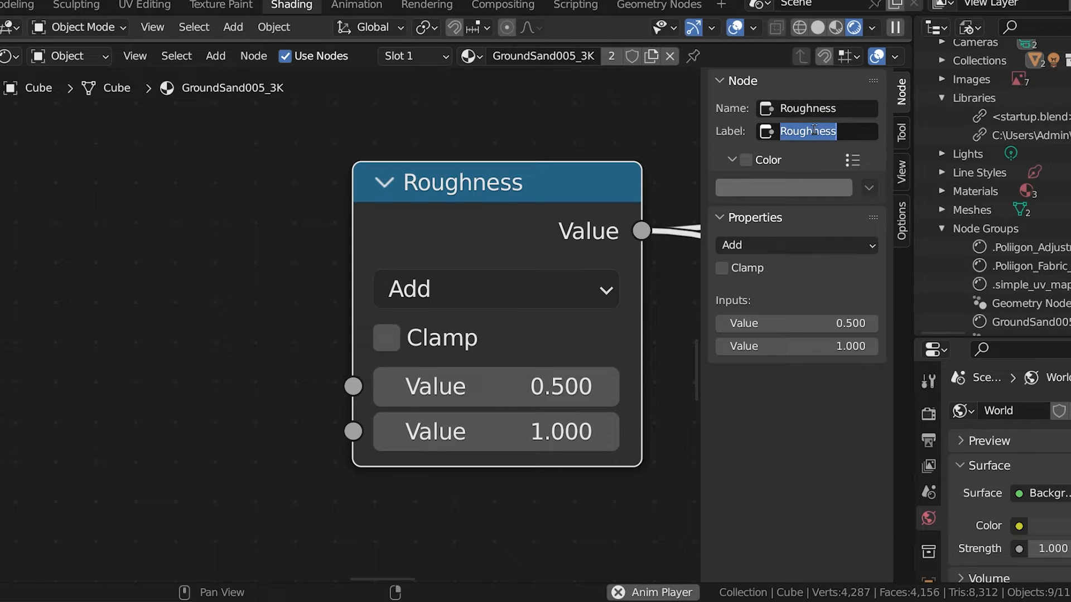
text(M)
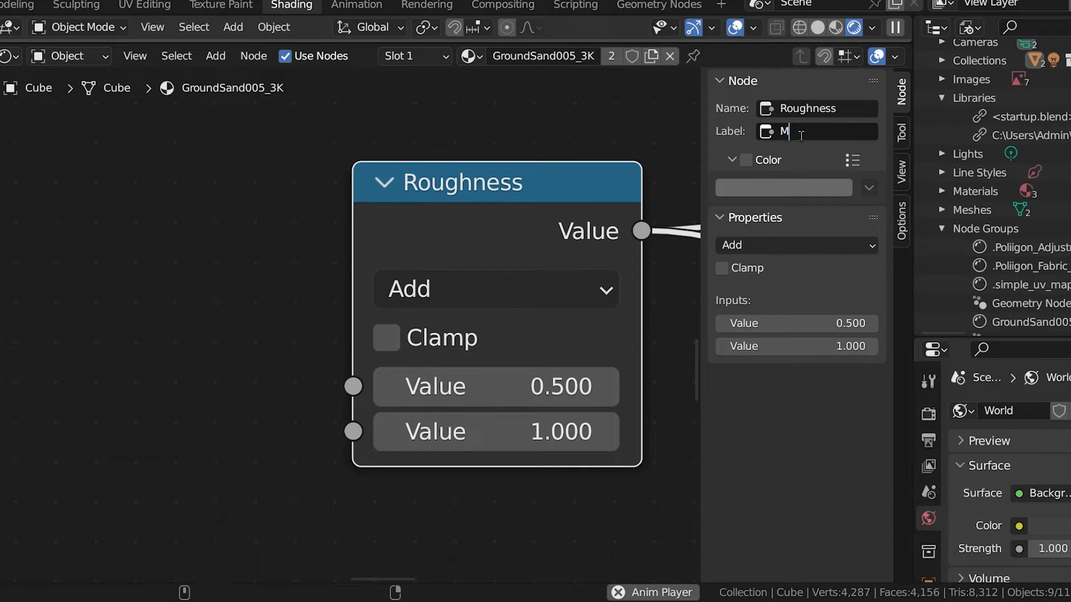
text(y Node)
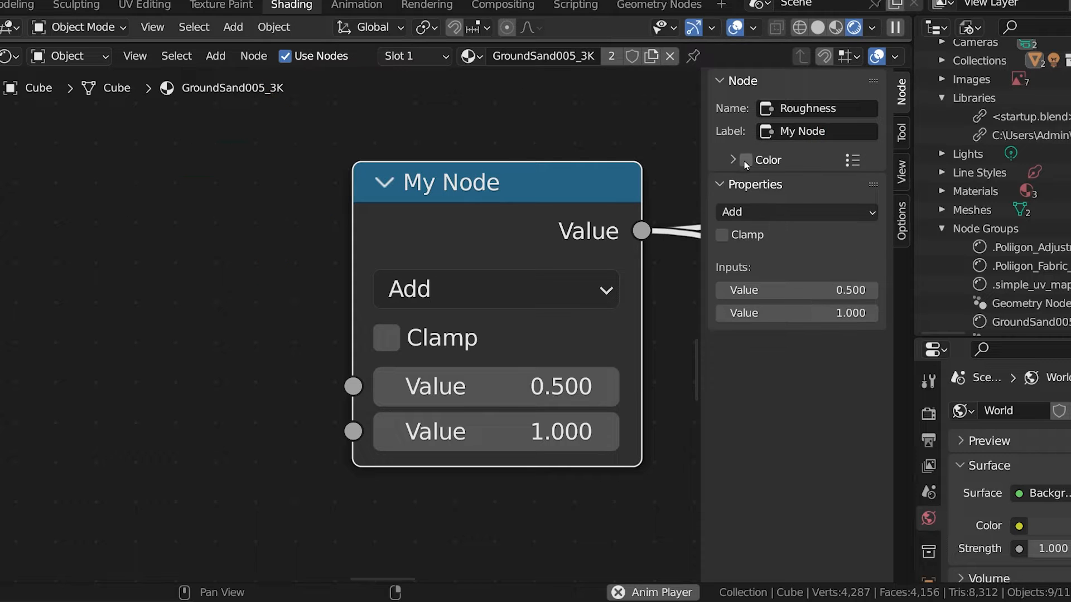
Enable a custom node colour, pick red, then apply the Green Nodes preset.
click(745, 159)
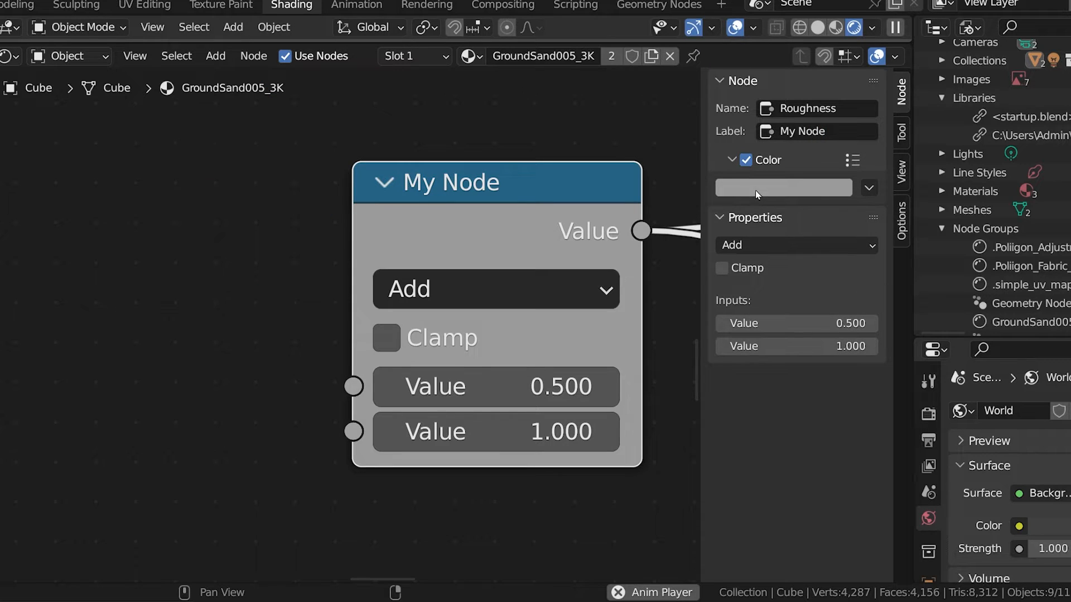
click(783, 187)
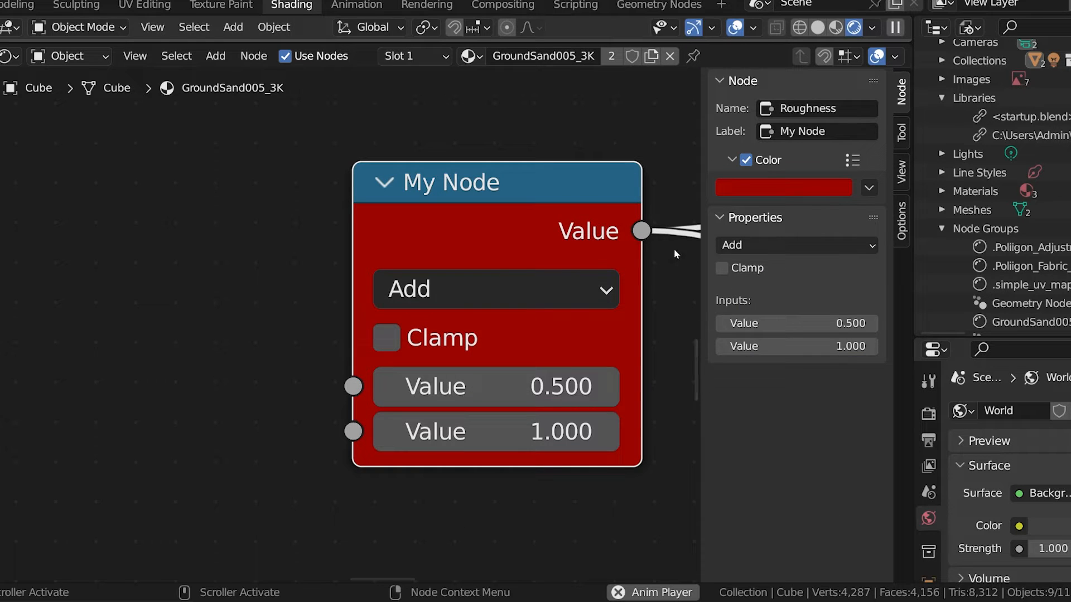
click(723, 218)
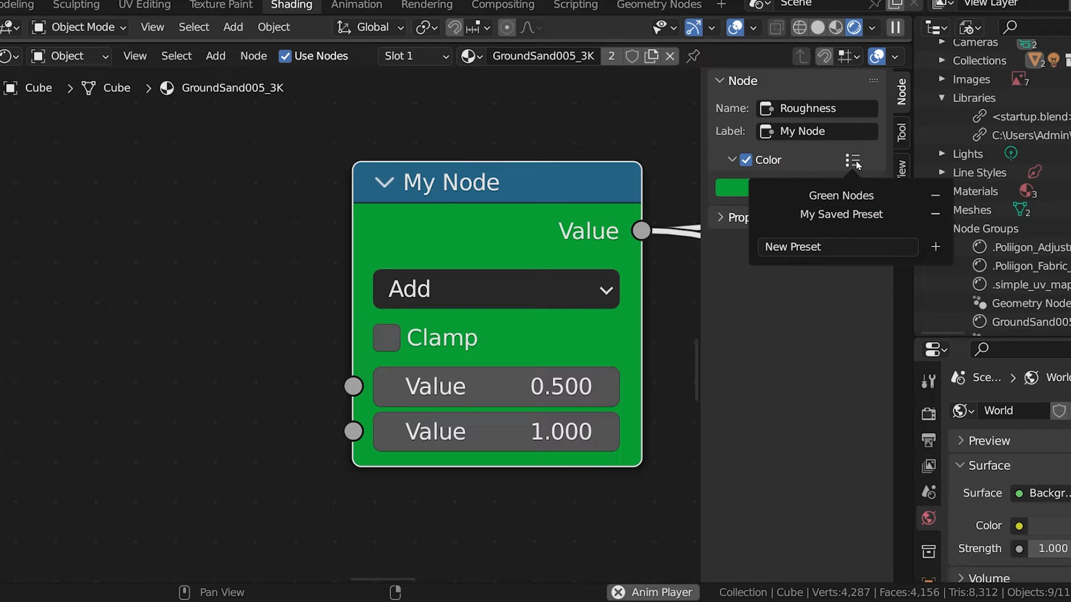
click(853, 159)
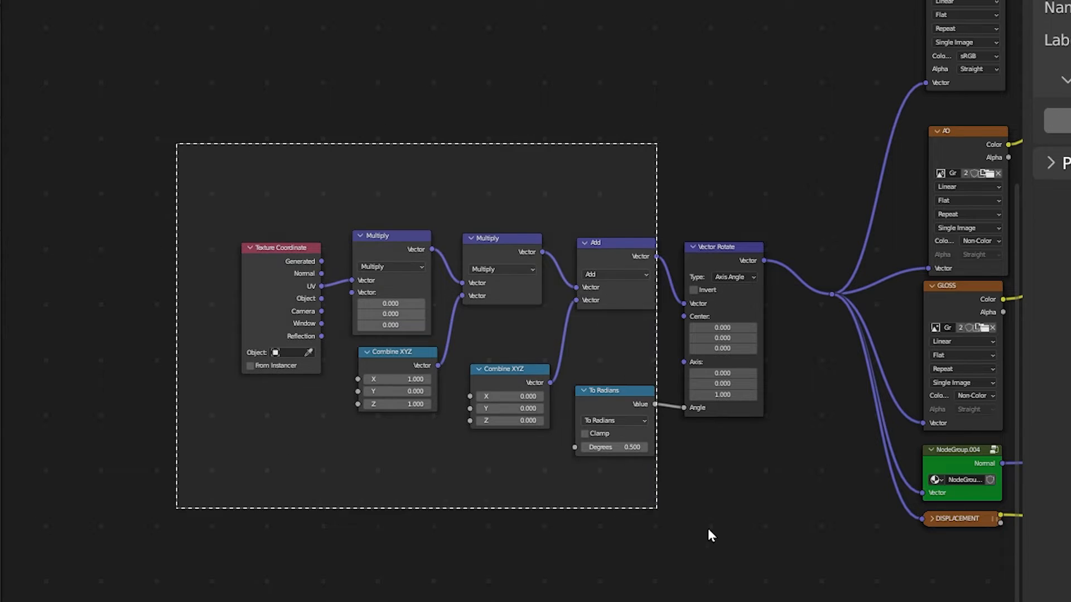
Frame the selected mapping nodes with Ctrl+J and detach Texture Coordinate from the frame.
key(ctrl+j)
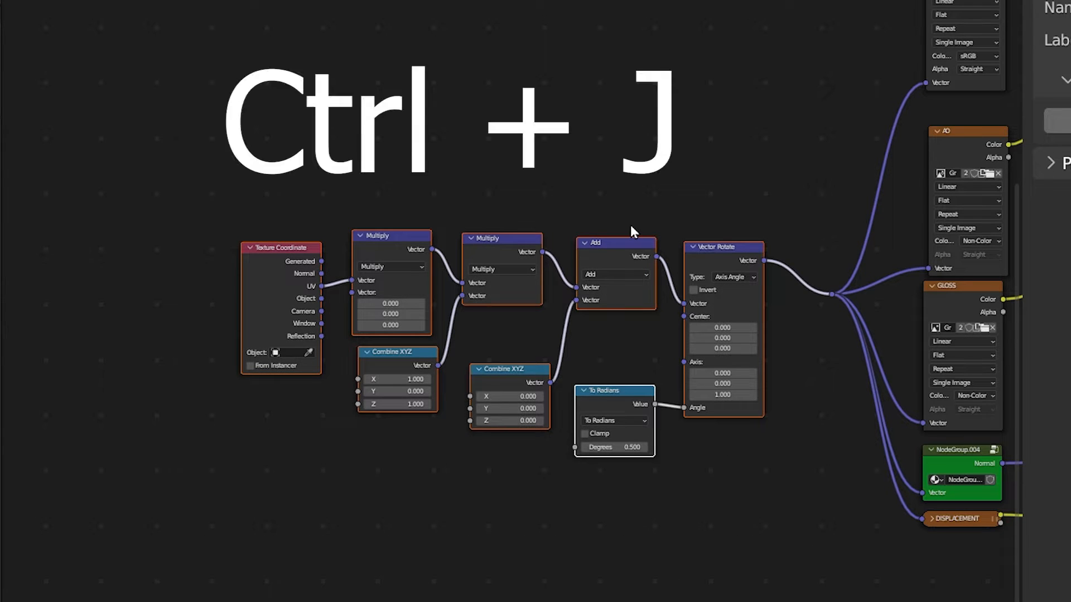
key(ctrl+j)
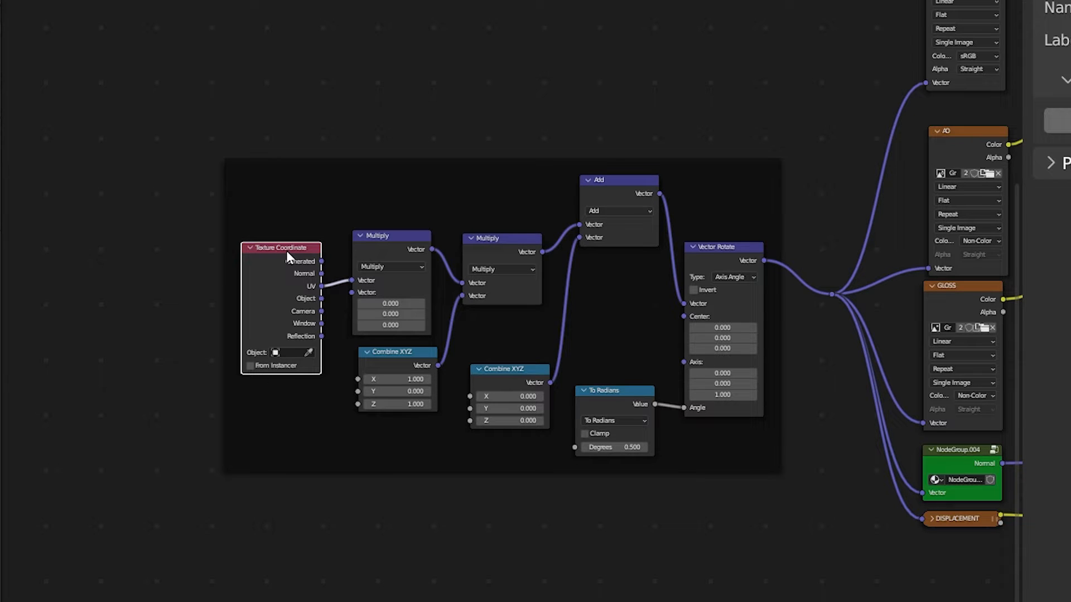
key(alt+p)
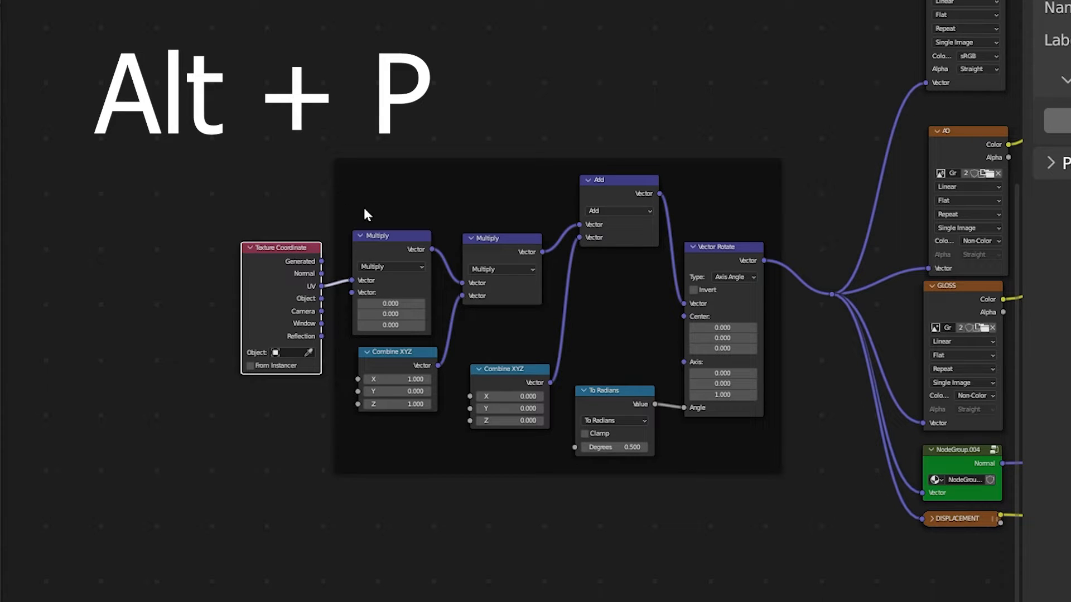
key(alt+p)
text(My Frame)
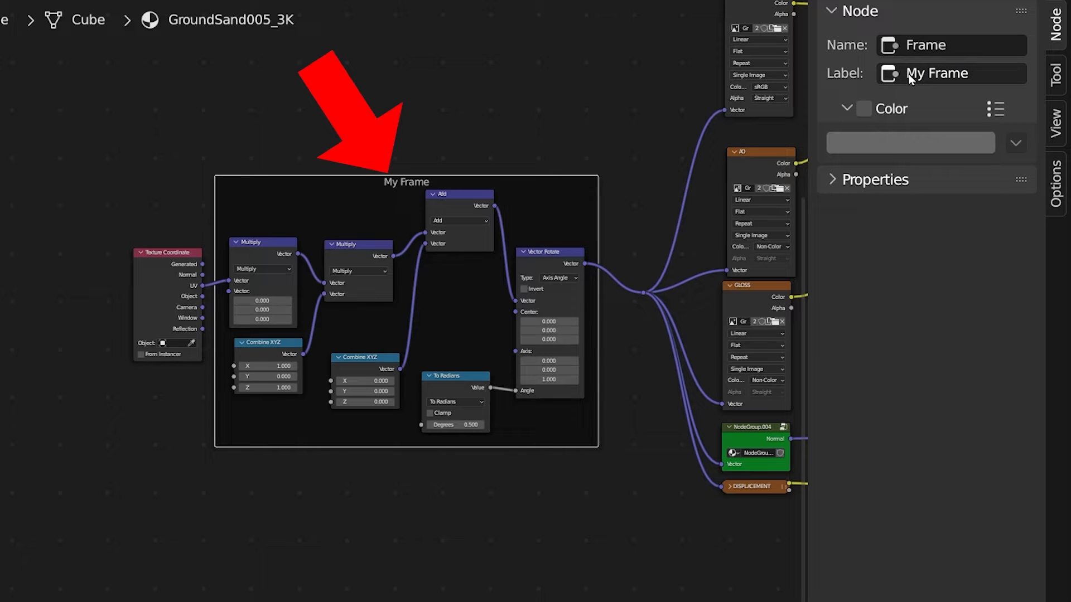
Enable a custom colour on My Frame and set it to deep blue.
click(863, 108)
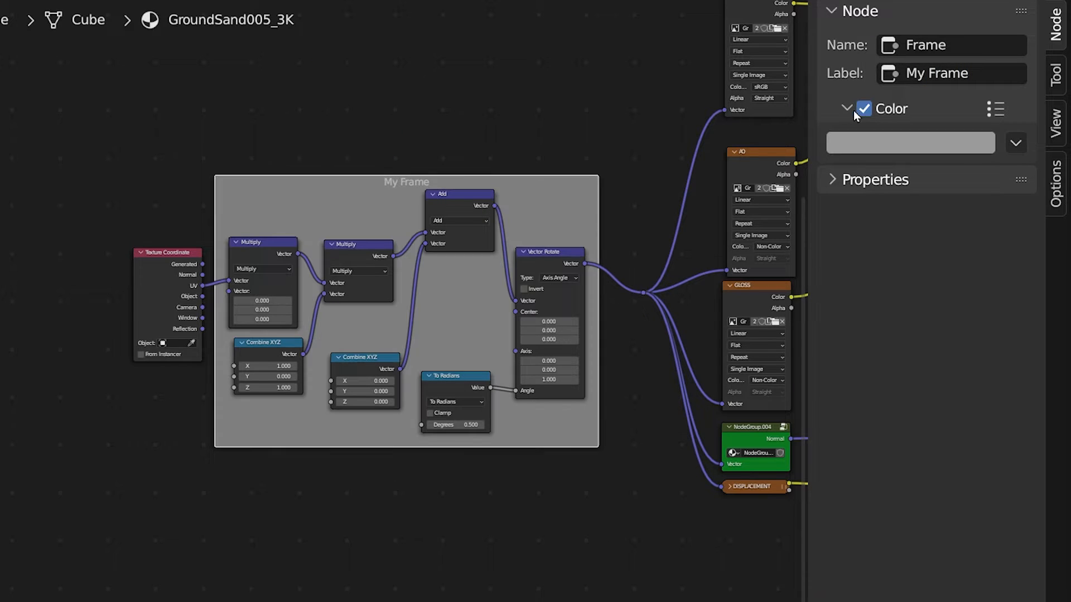
click(910, 142)
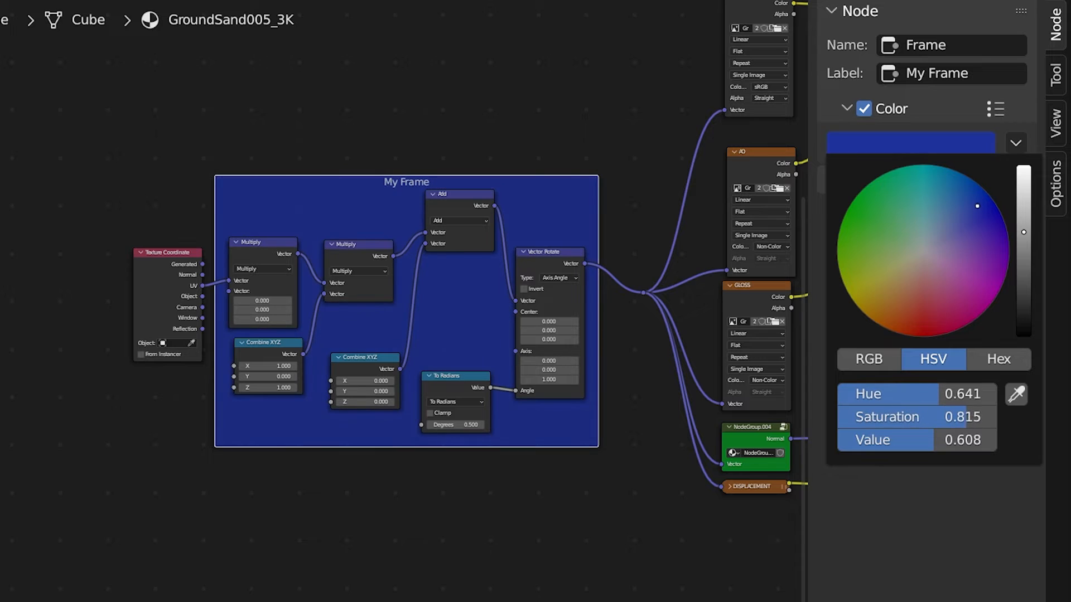
click(832, 179)
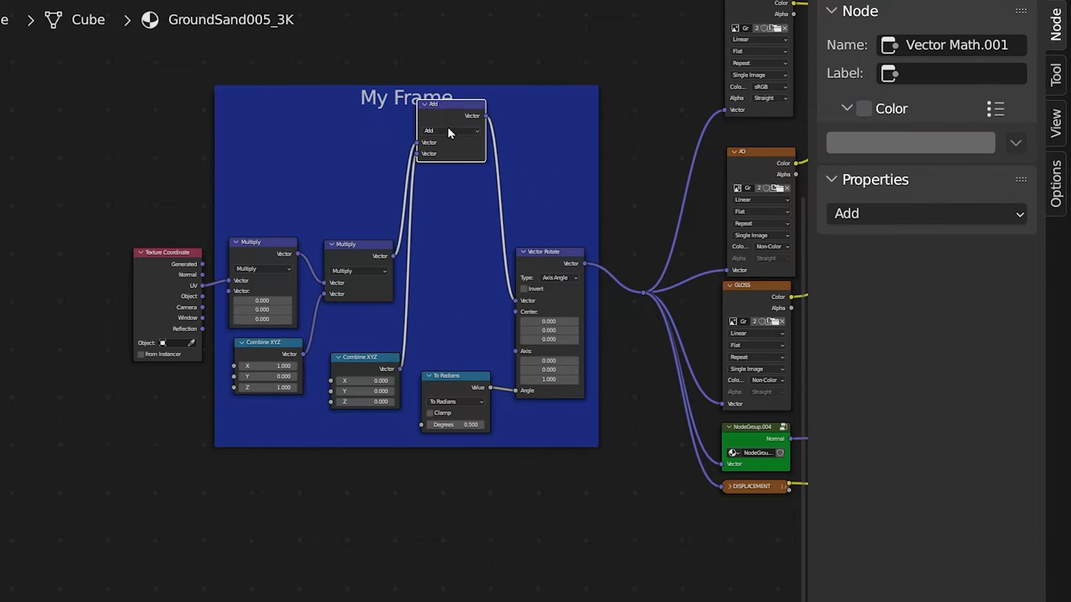
mouse_move(450, 119)
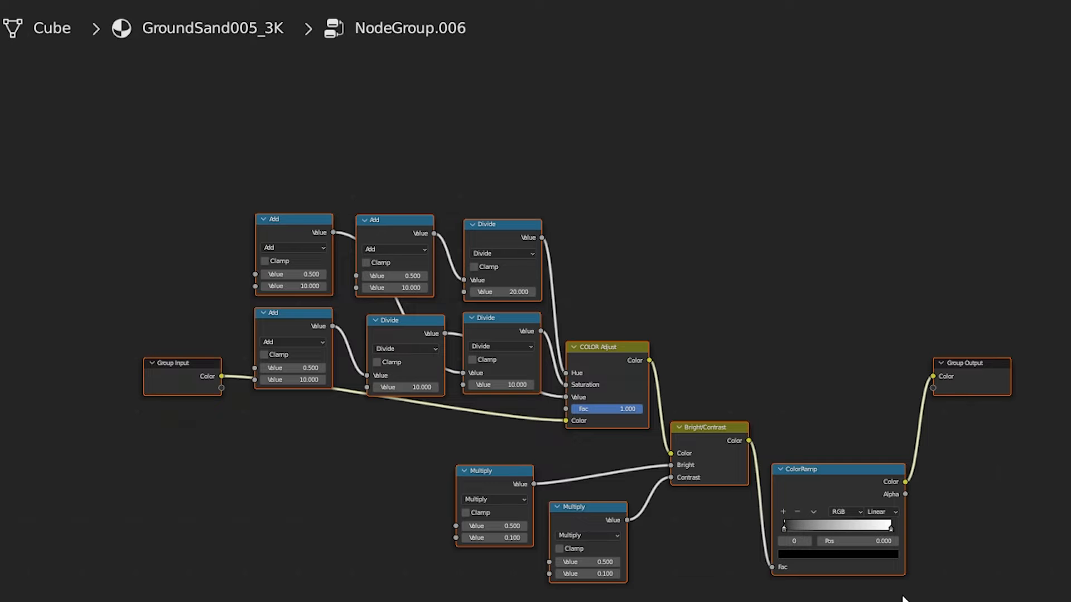
mouse_move(957, 315)
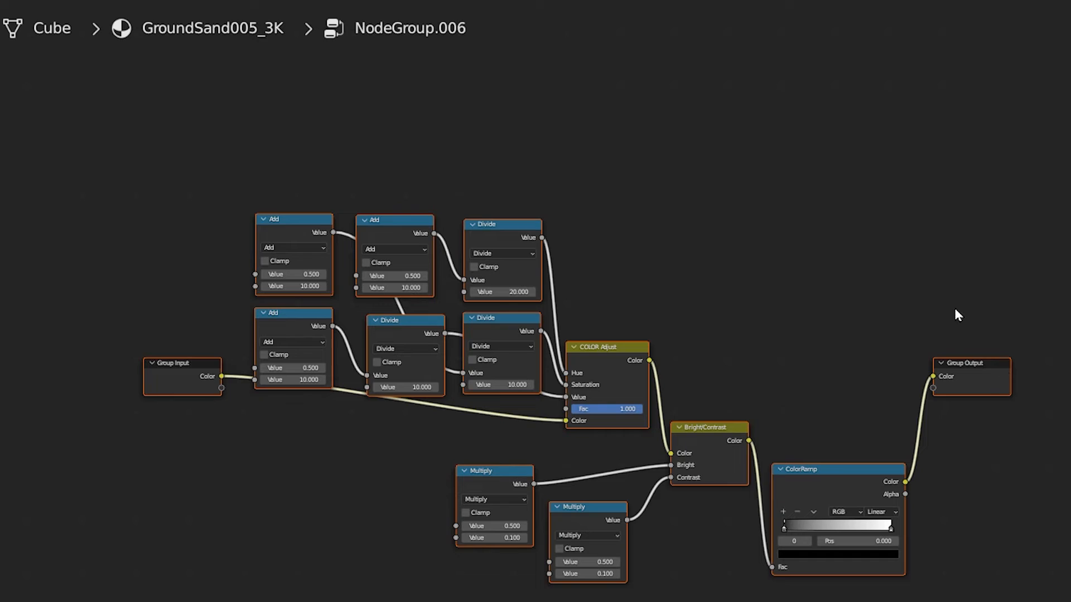
Toggle out of and back into NodeGroup.006 to view its add, divide and multiply nodes.
key(Tab)
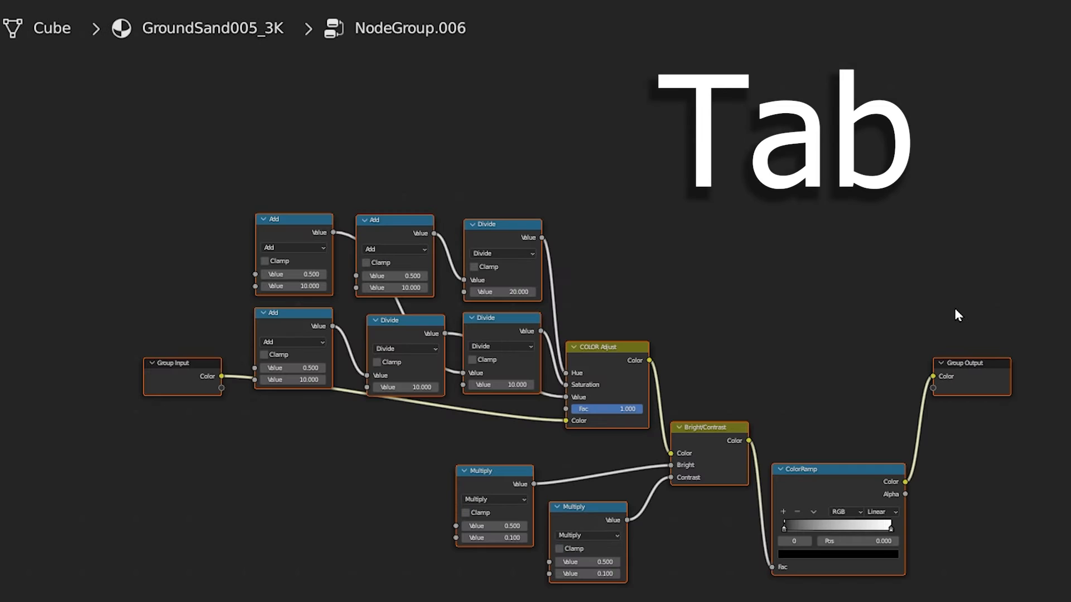
key(Tab)
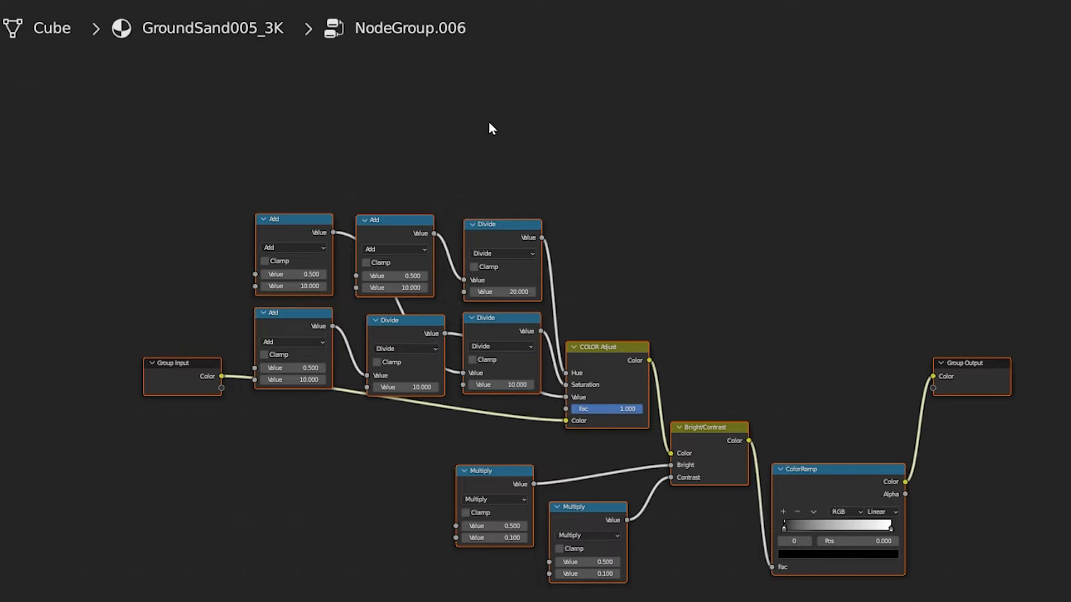
mouse_move(958, 314)
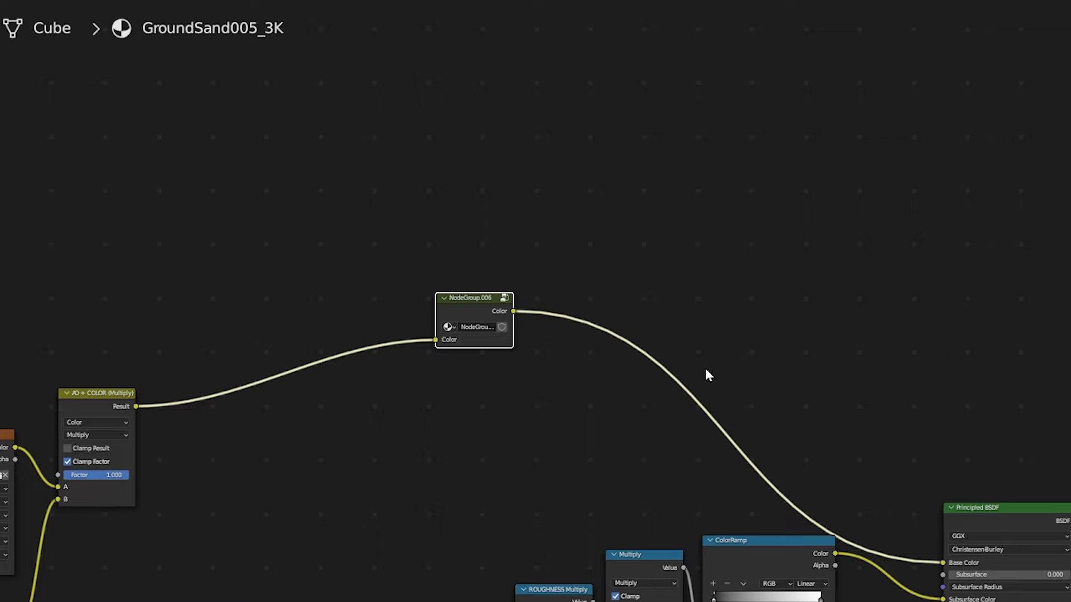
mouse_move(691, 390)
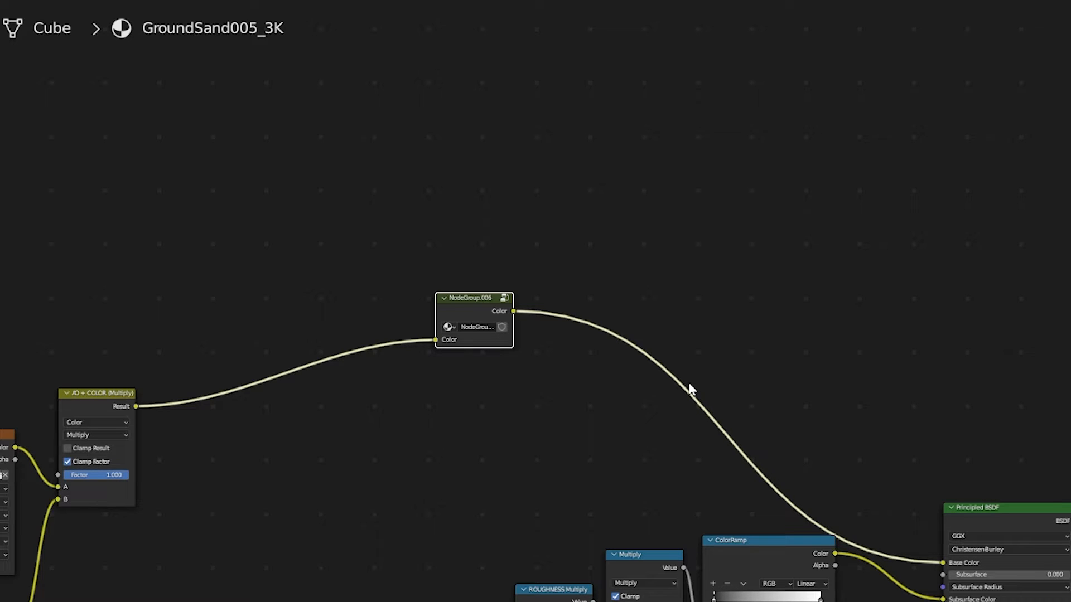
mouse_move(883, 545)
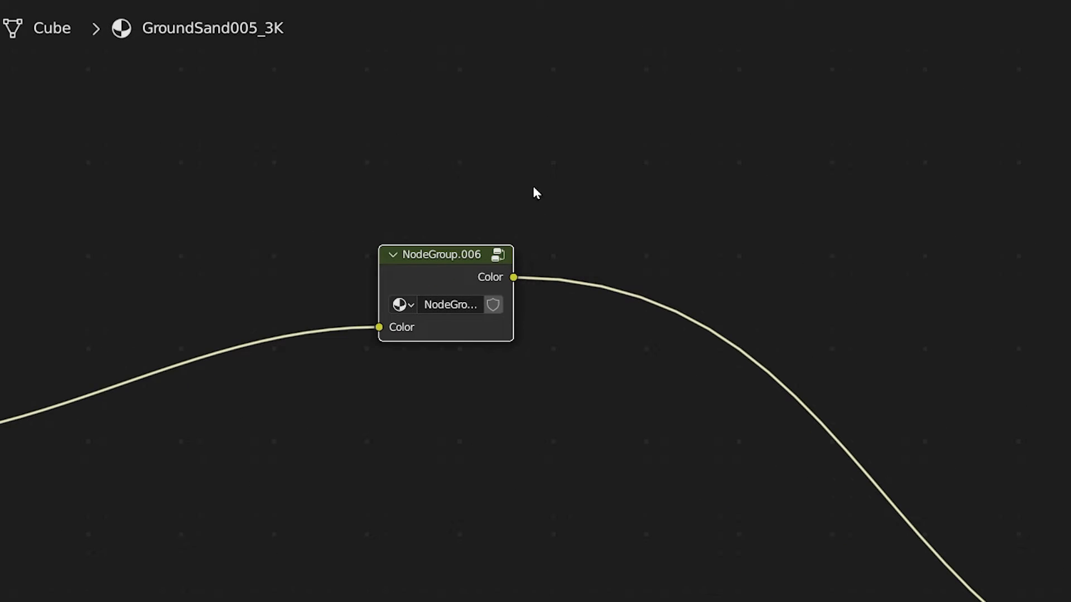
mouse_move(421, 258)
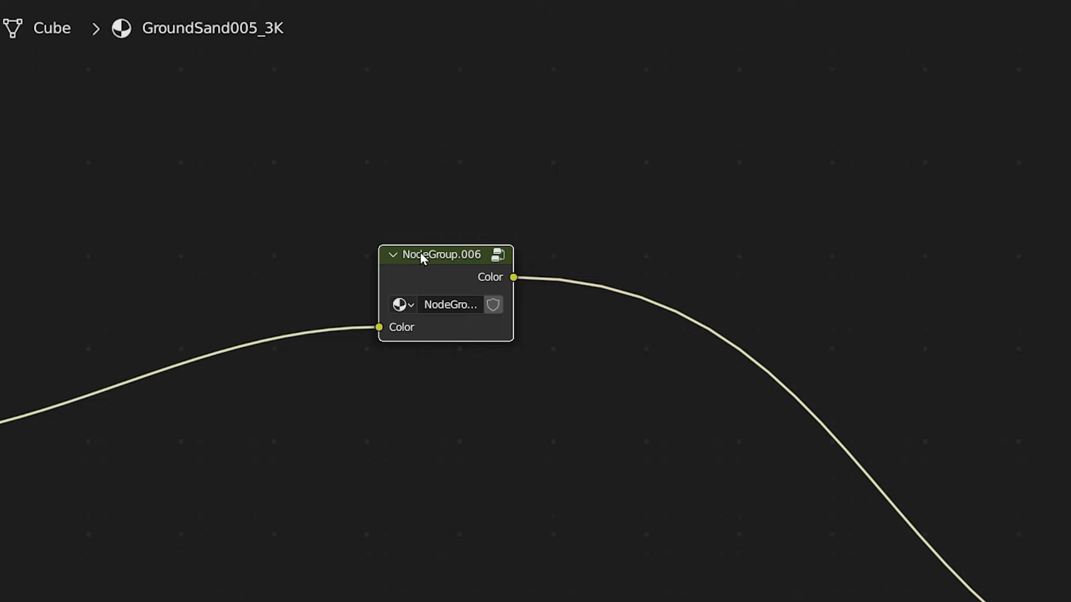
Enter NodeGroup.006 and link the color ramp into the Group Output's empty socket.
double_click(439, 254)
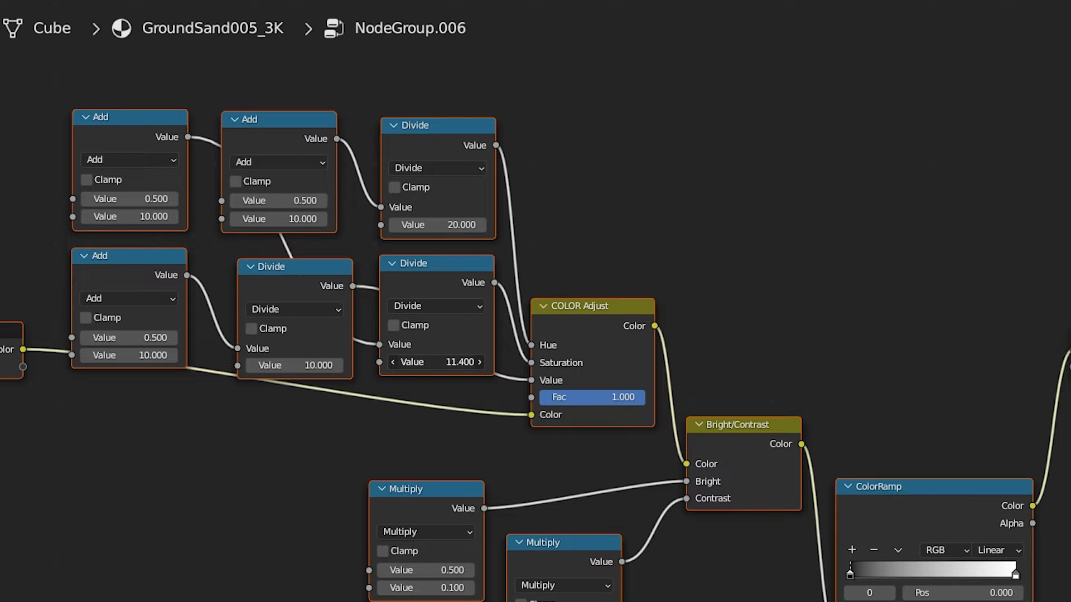
key(q)
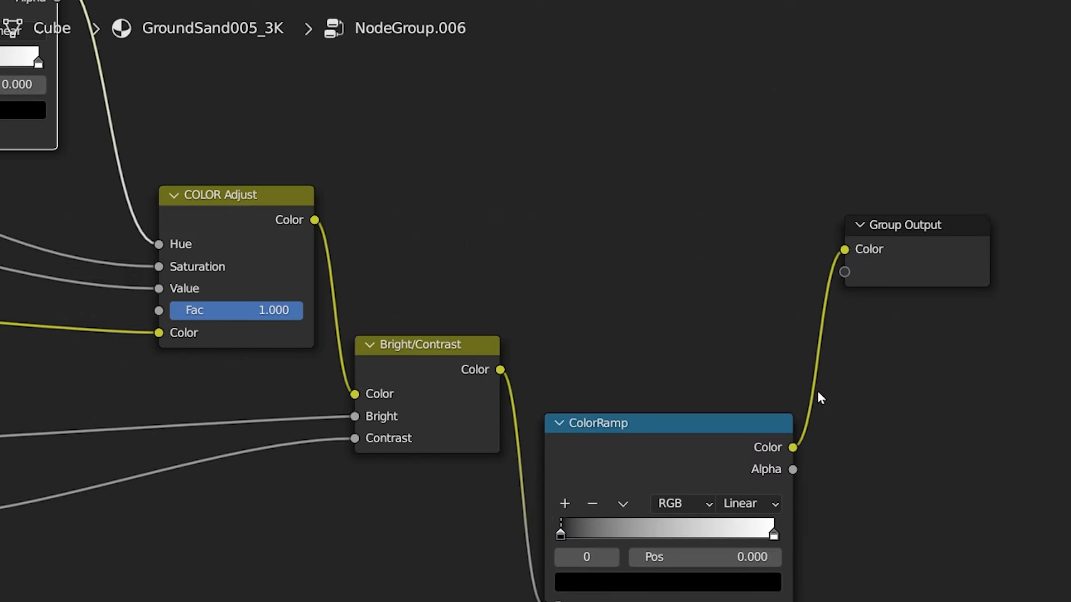
mouse_move(844, 288)
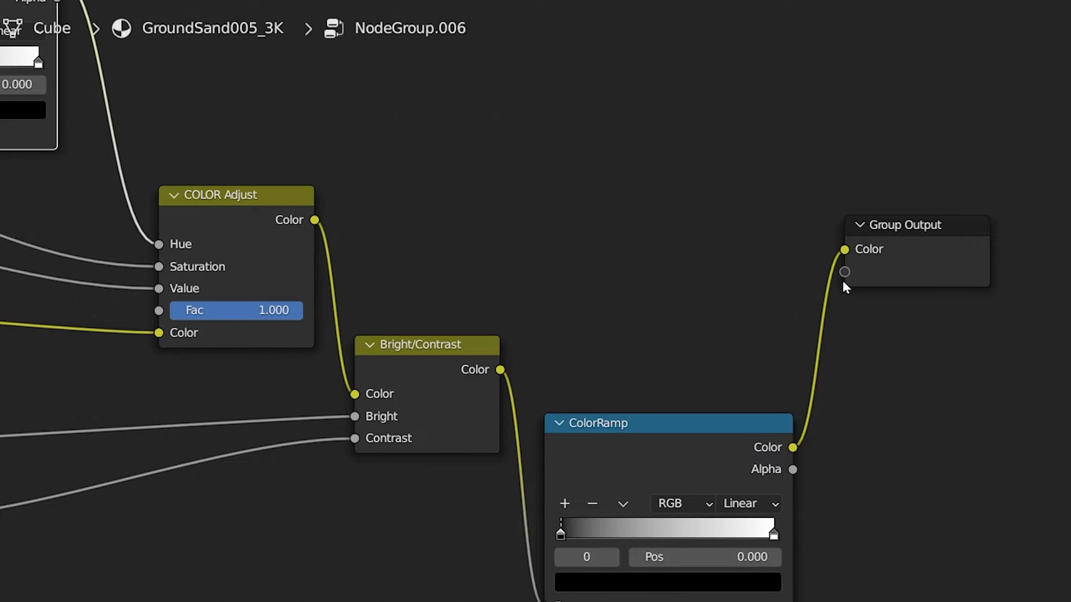
mouse_move(813, 402)
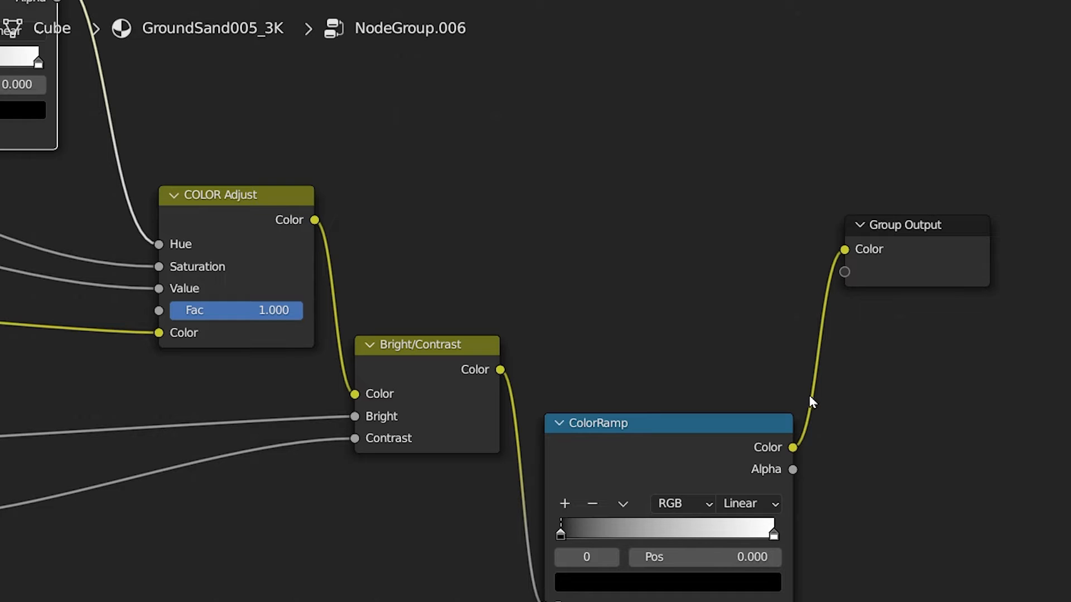
mouse_move(860, 291)
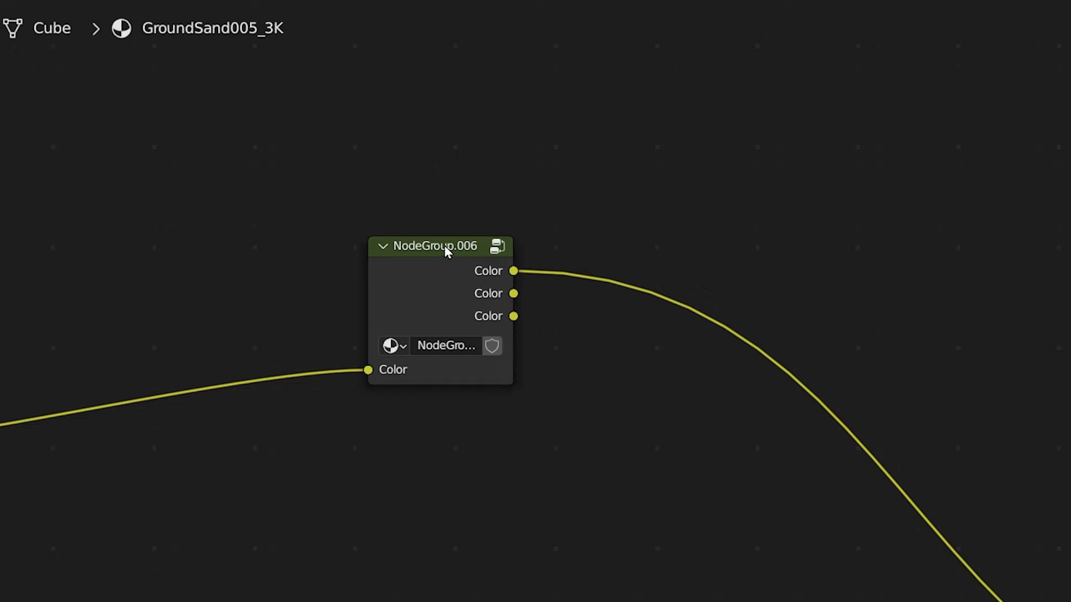
mouse_move(457, 254)
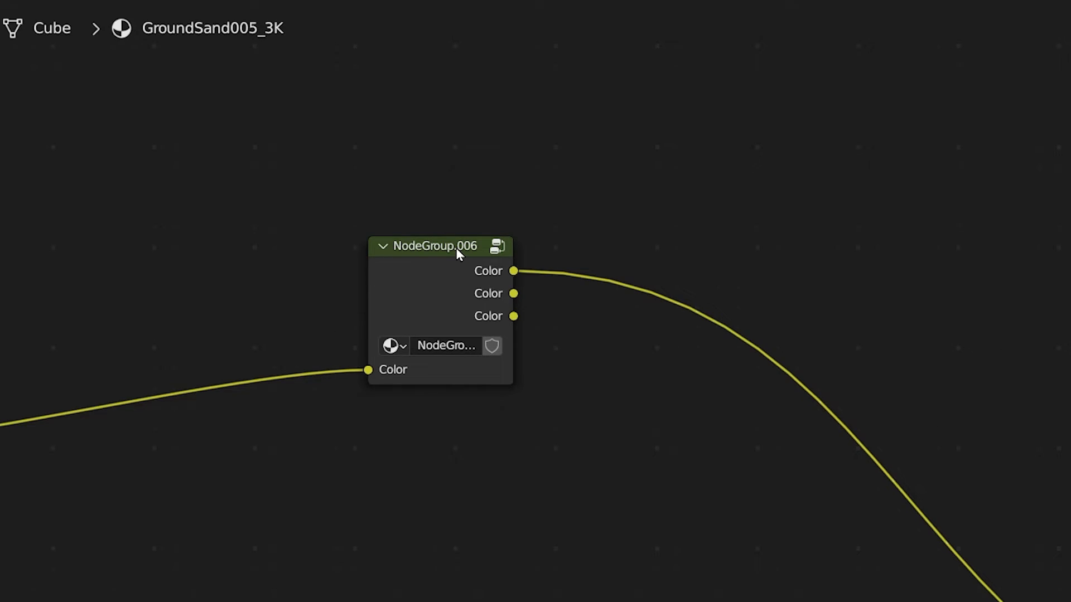
mouse_move(545, 236)
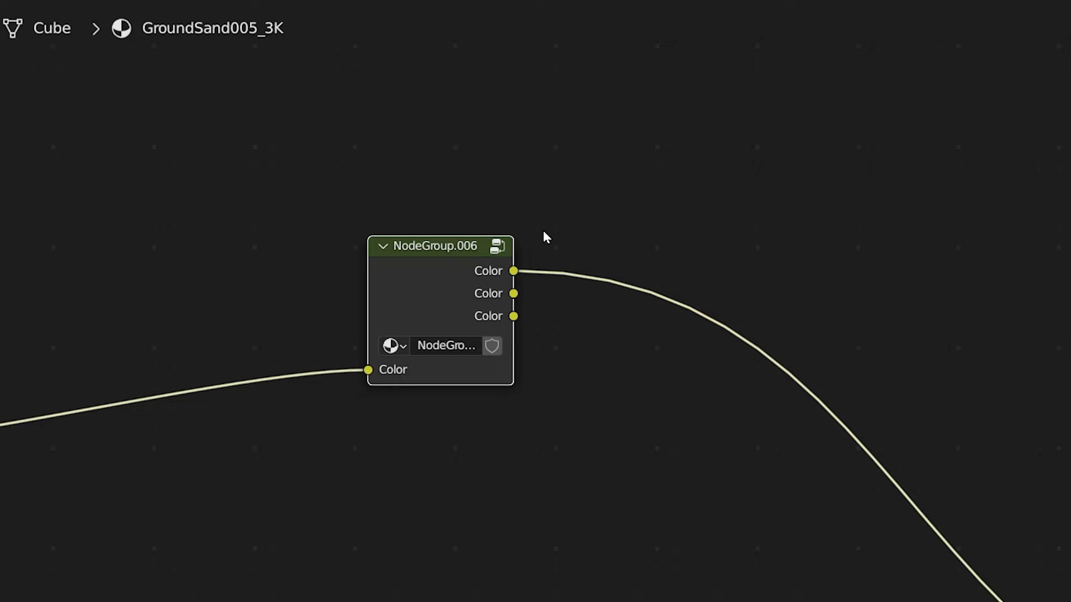
mouse_move(565, 280)
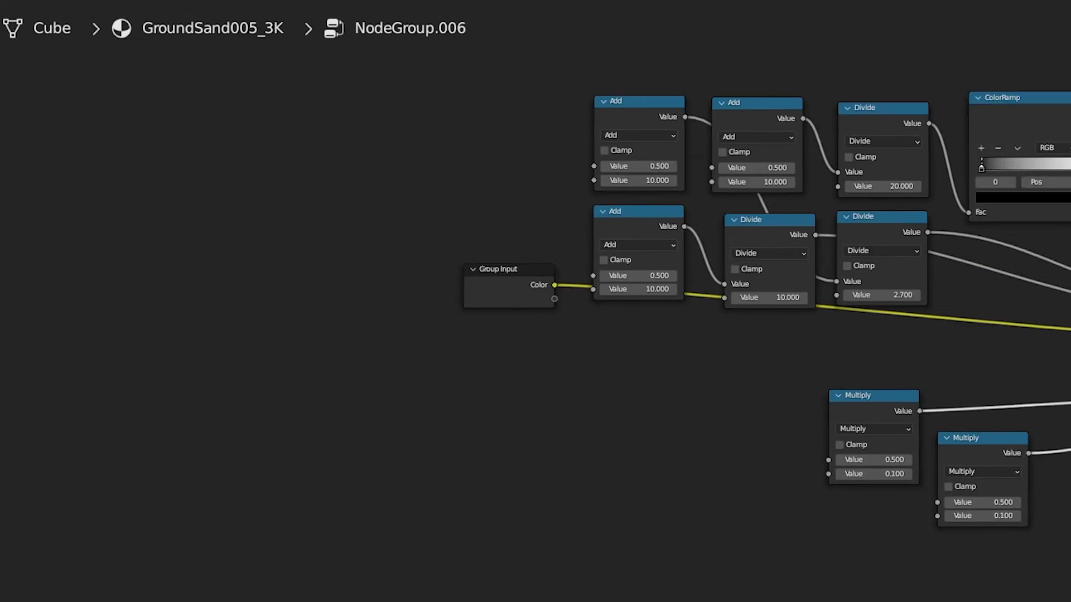
Wire two new Group Input Value sockets into the first inputs of the two left Add nodes.
scroll(up, 3)
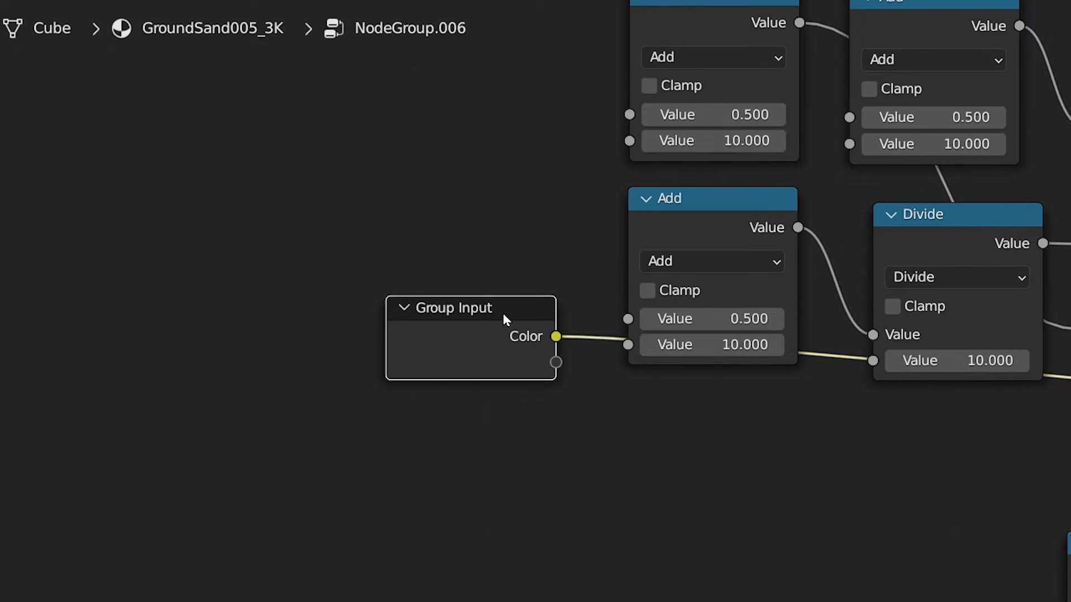
scroll(down, 3)
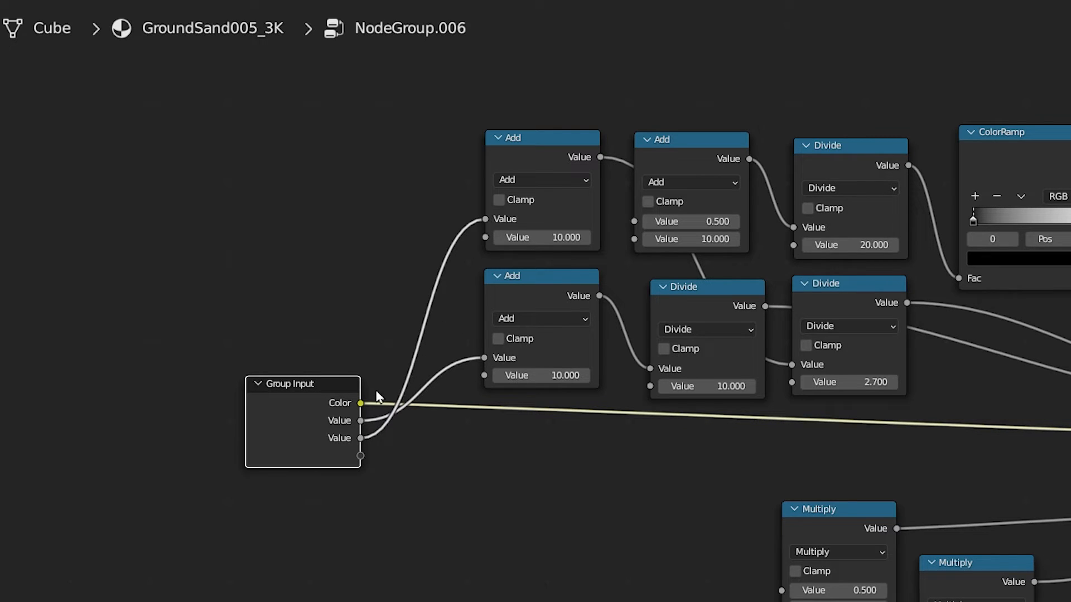
mouse_move(367, 343)
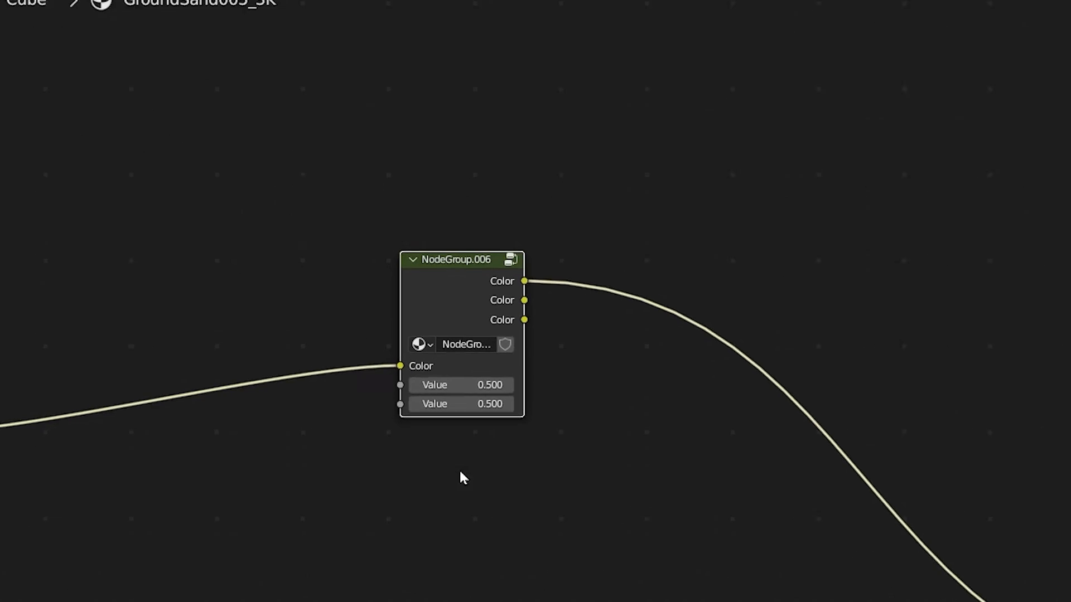
Re-enter NodeGroup.006, whose node now shows two Value inputs at 0.500.
scroll(up, 3)
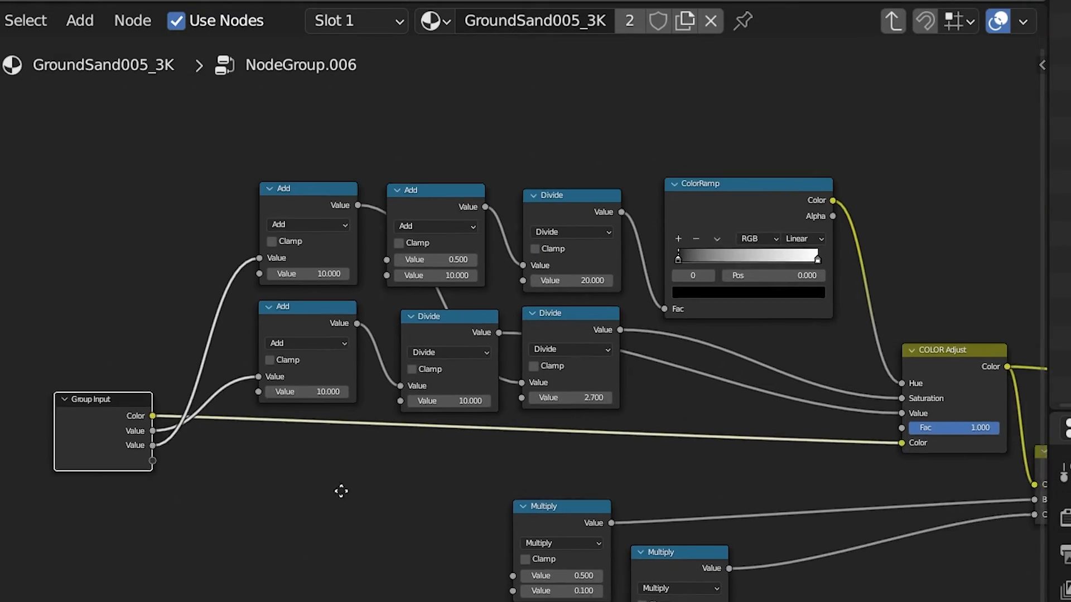
Rename the group inputs Grunge Value and Add Dirt and set them to 1.600 and -2.100.
scroll(up, 3)
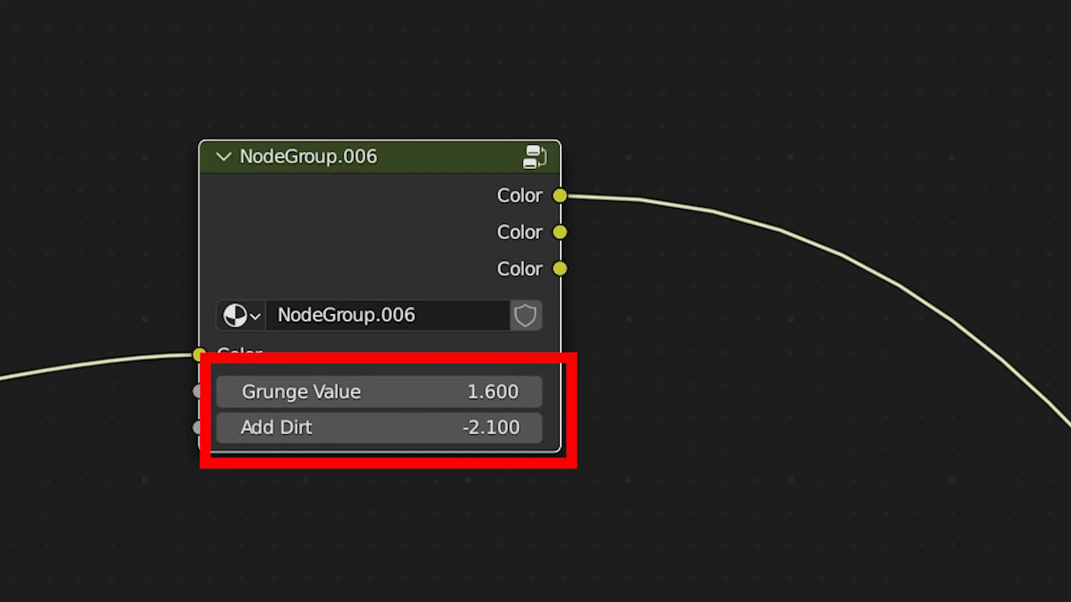
mouse_move(598, 420)
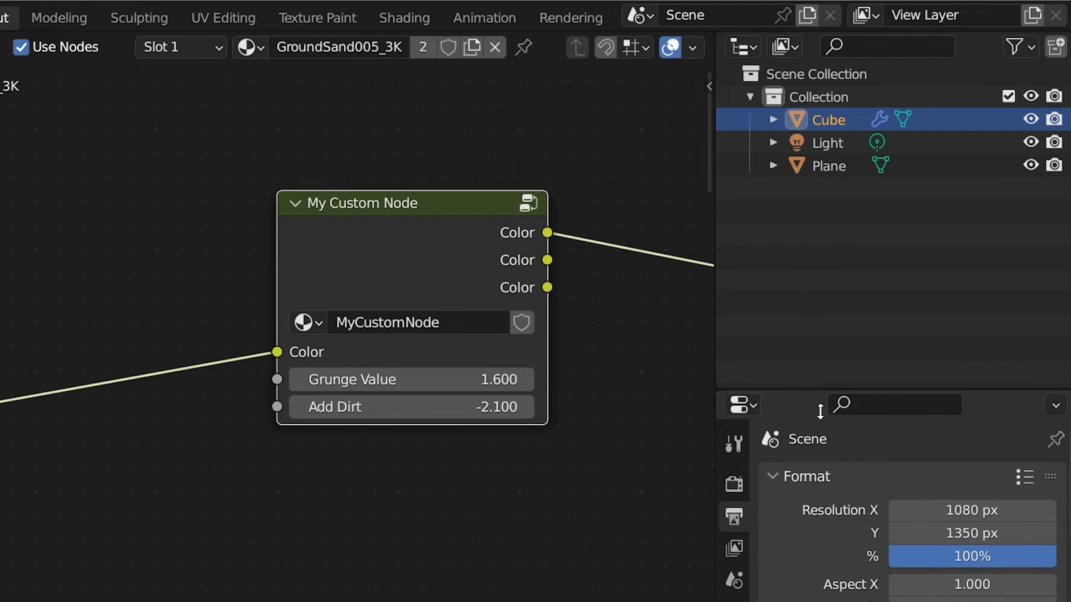
Switch the Outliner to Blender File, expand Node Groups and mark MyCustomNode as an asset.
click(779, 47)
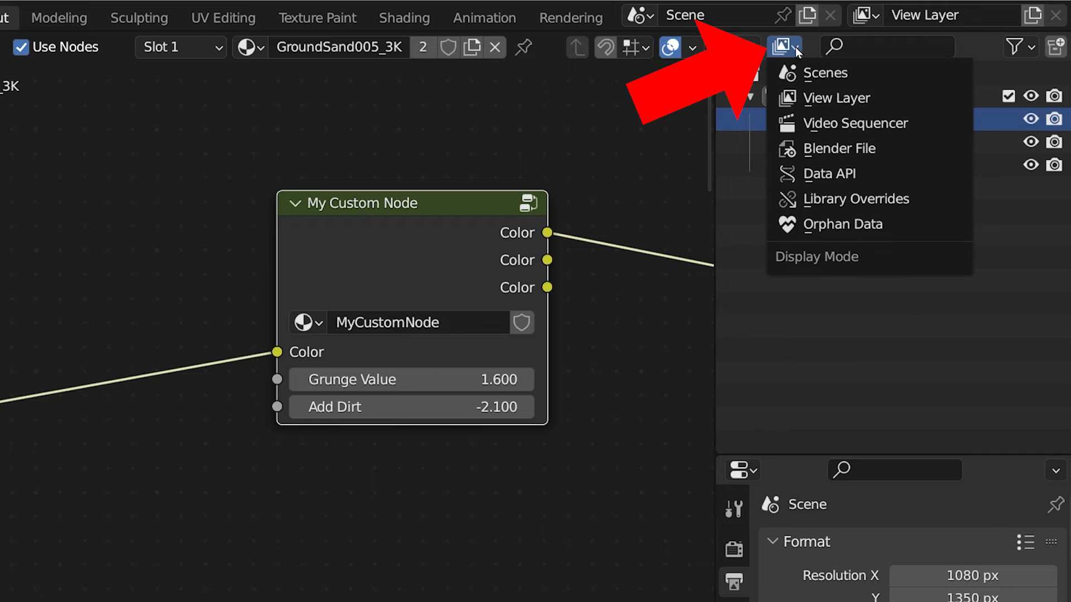
mouse_move(838, 149)
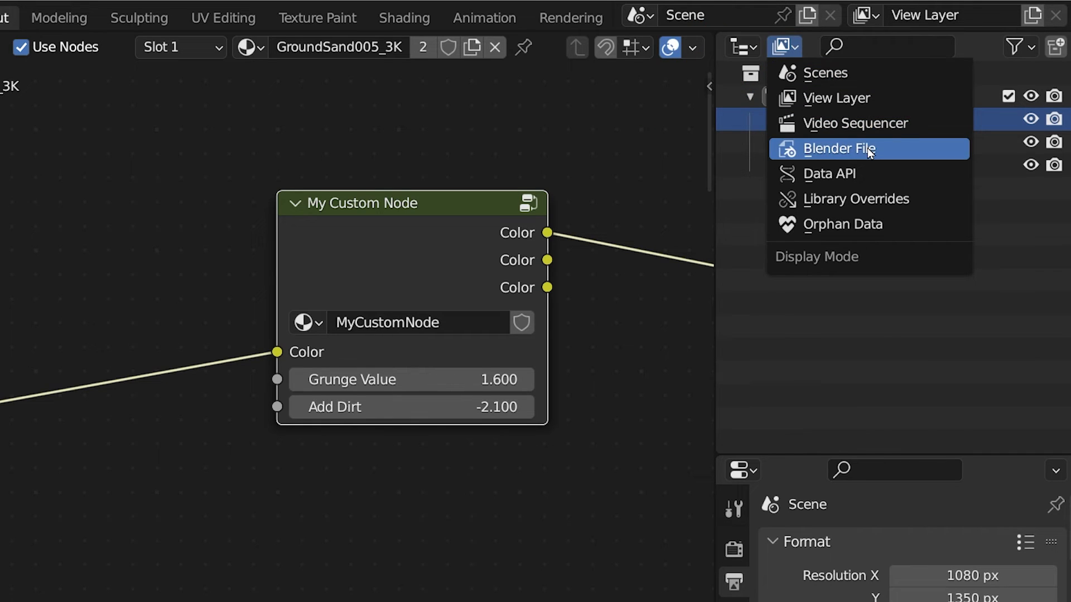
click(839, 148)
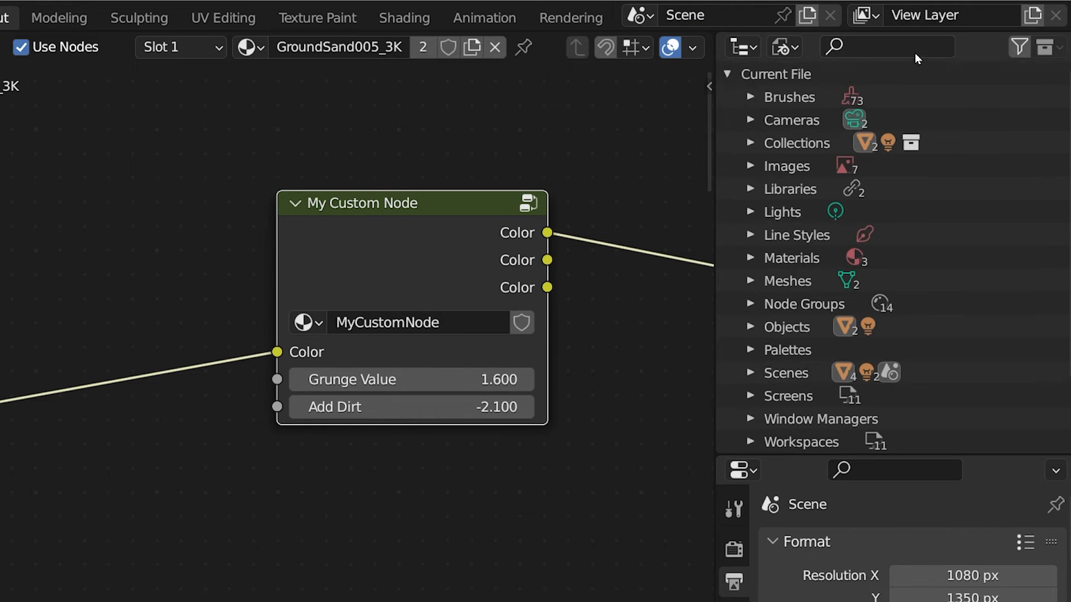
click(804, 304)
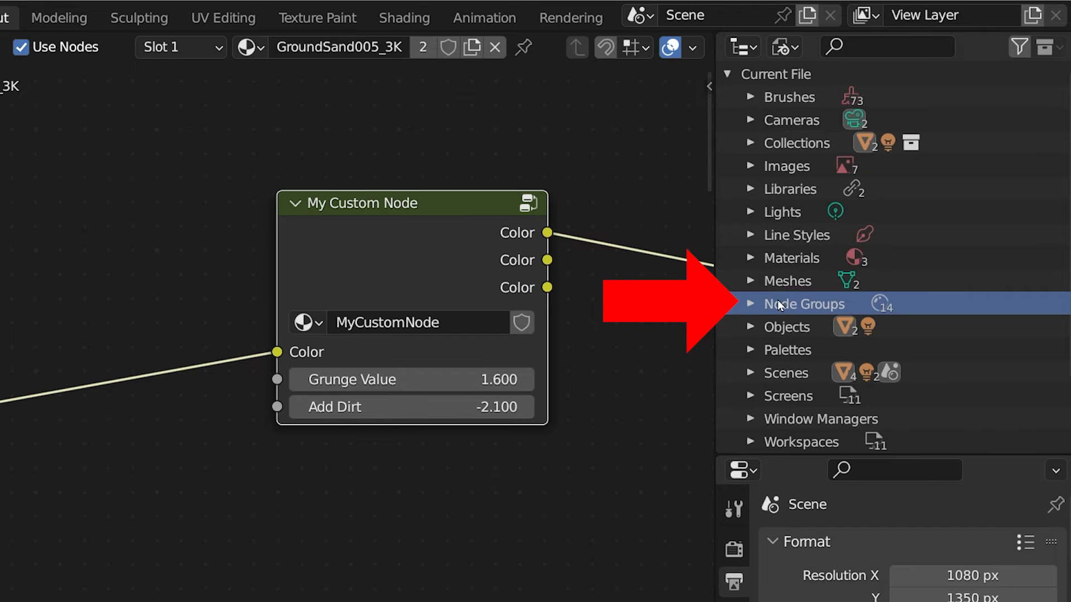
click(748, 303)
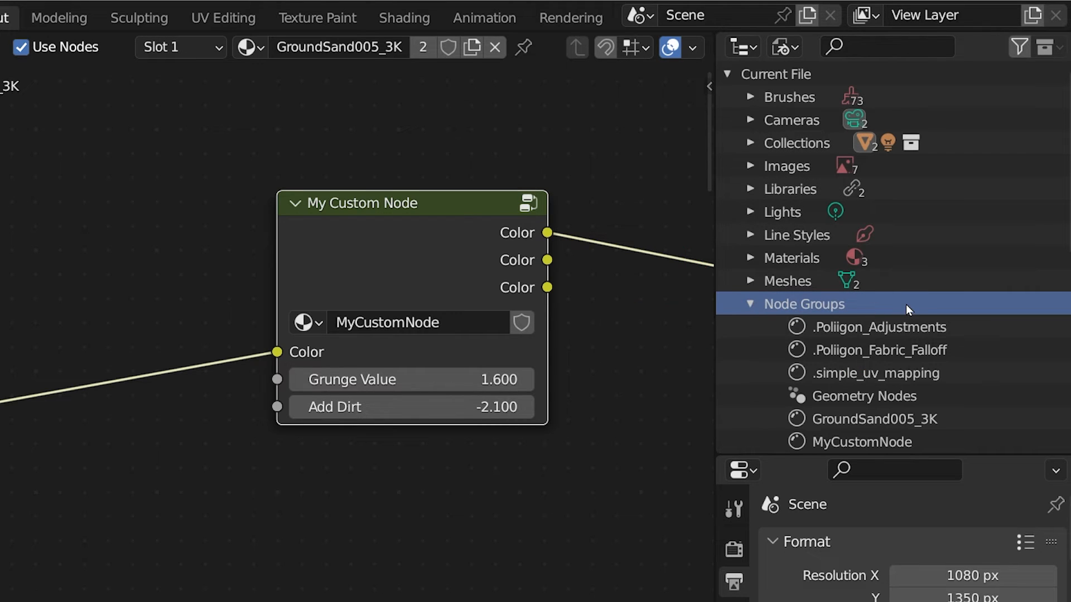
scroll(down, 3)
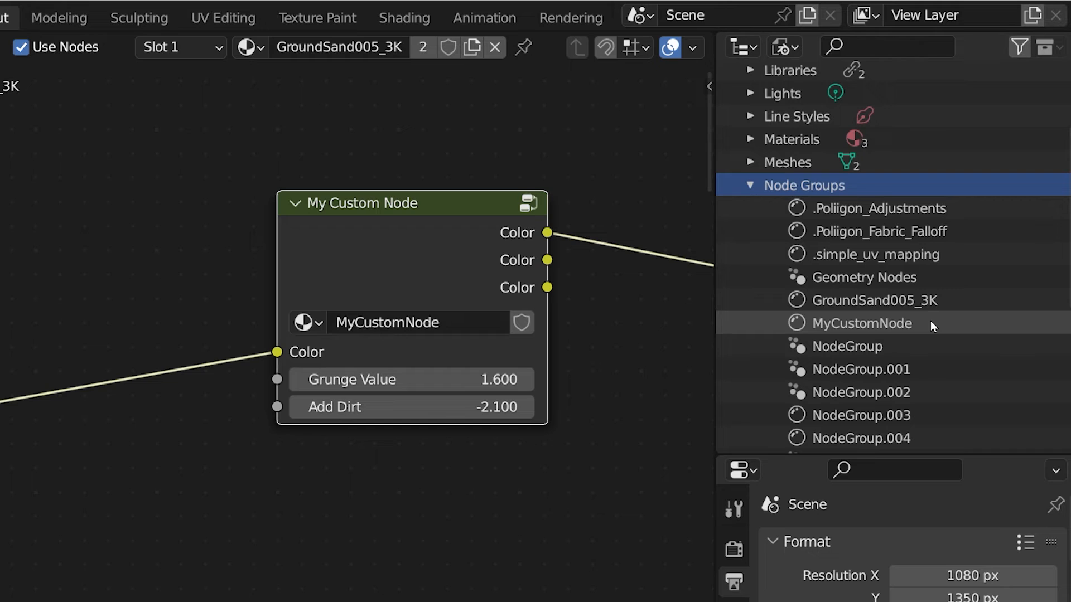
right_click(863, 323)
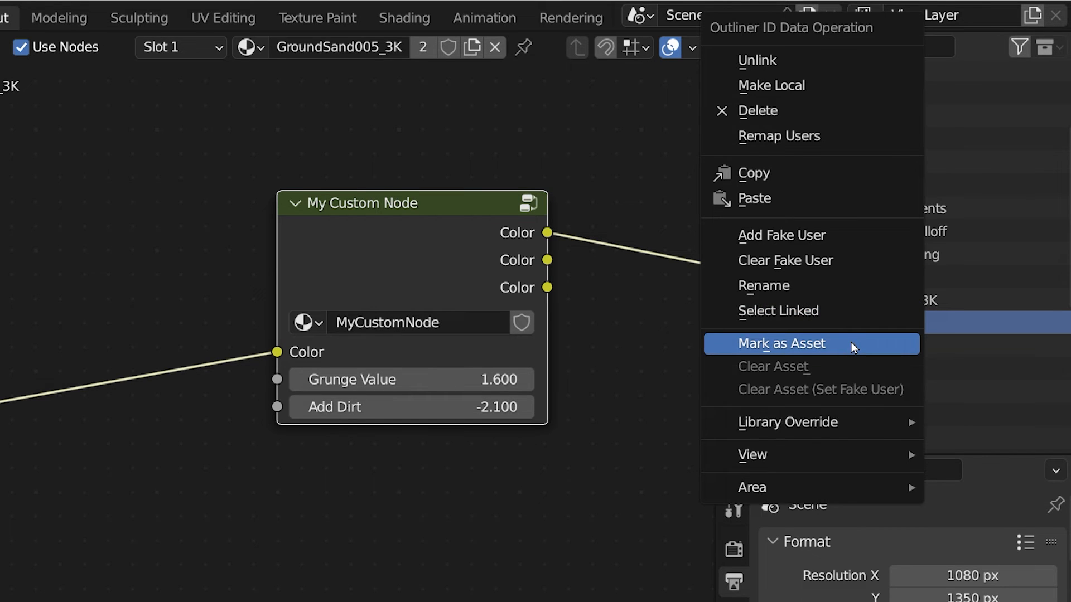
click(781, 343)
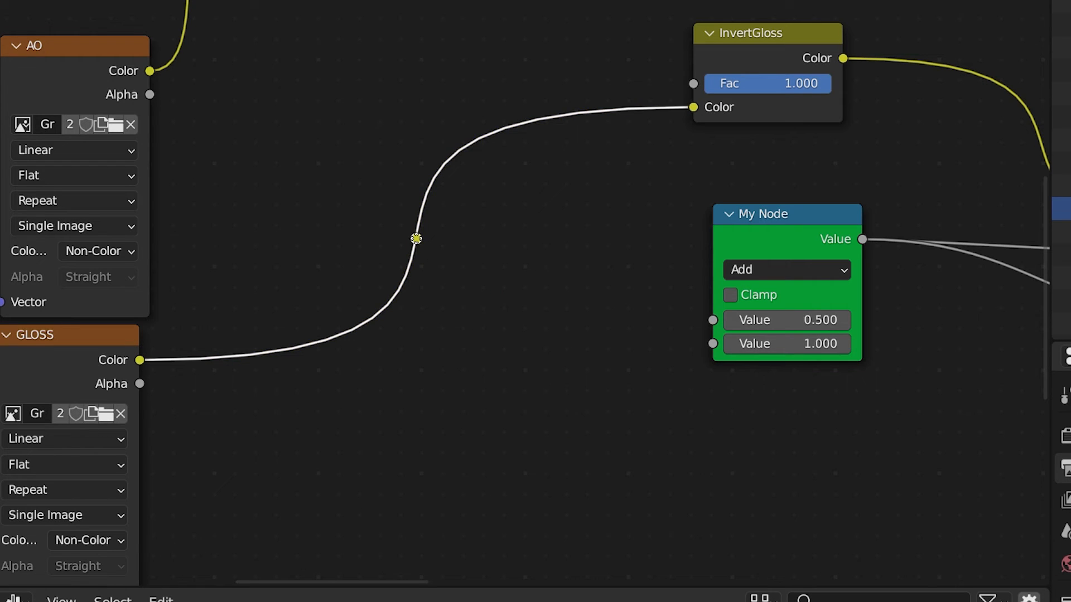
Add a reroute on the GLOSS wire feeding both InvertGloss and My Node's first Value input.
click(415, 239)
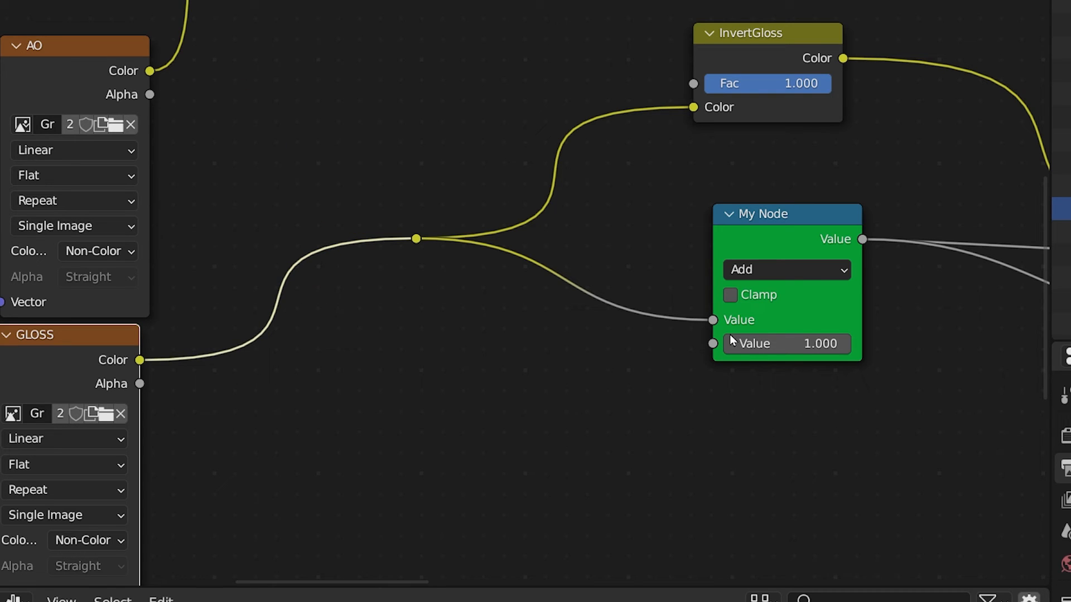
mouse_move(748, 399)
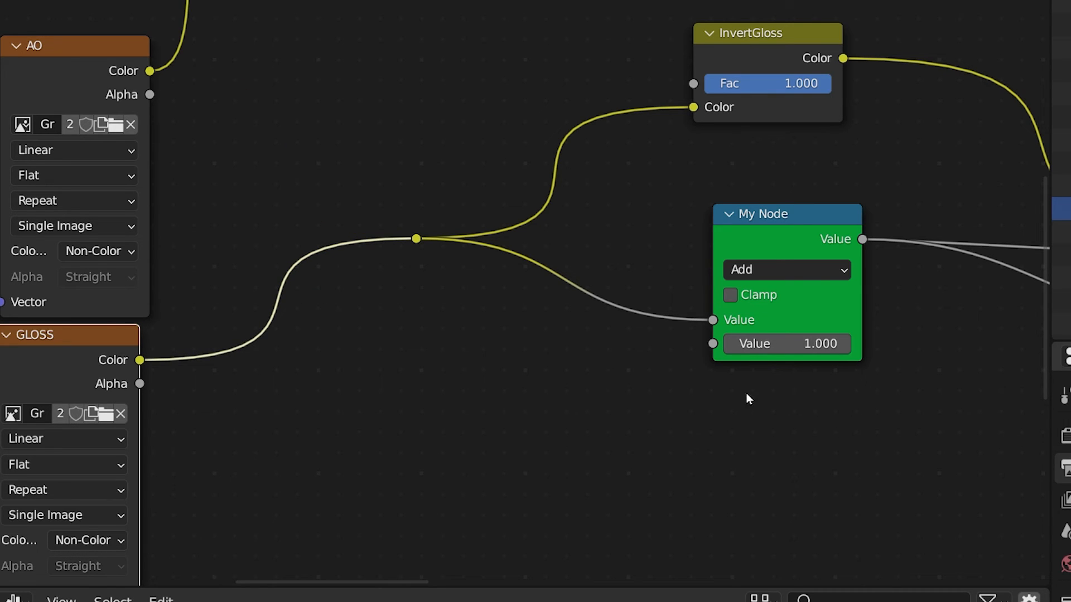
scroll(down, 3)
text(Inse)
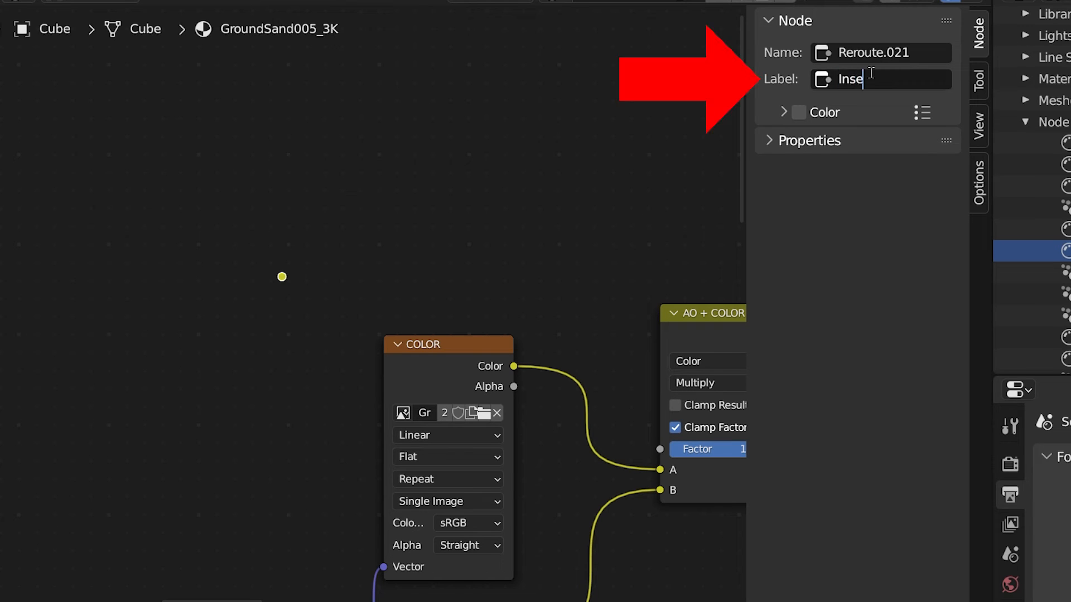
Finish the reroute label text 'Insert color image here' and confirm it.
text(rt color image here)
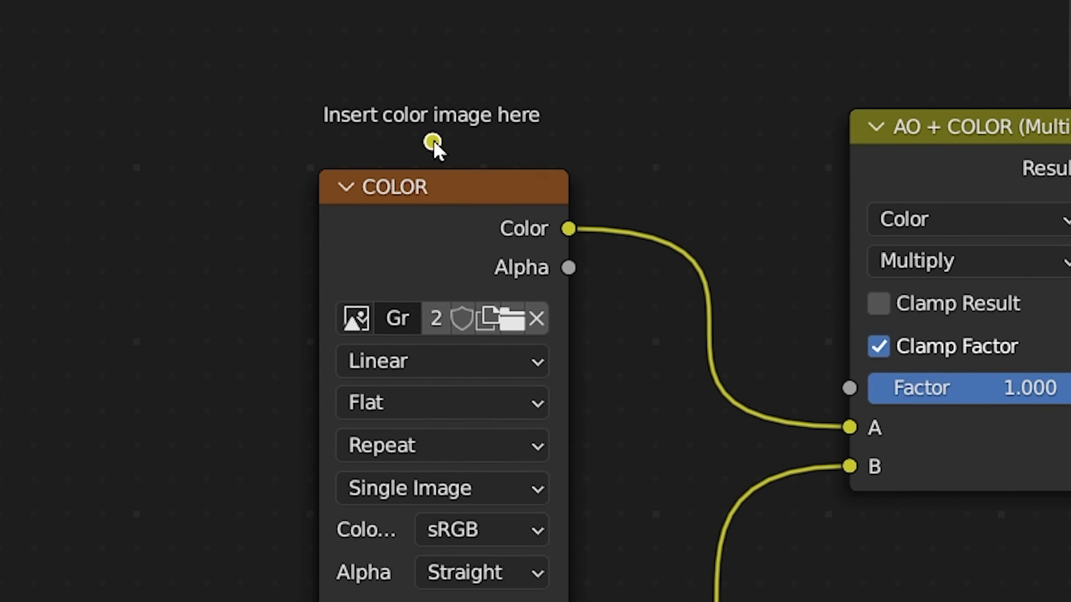
click(69, 9)
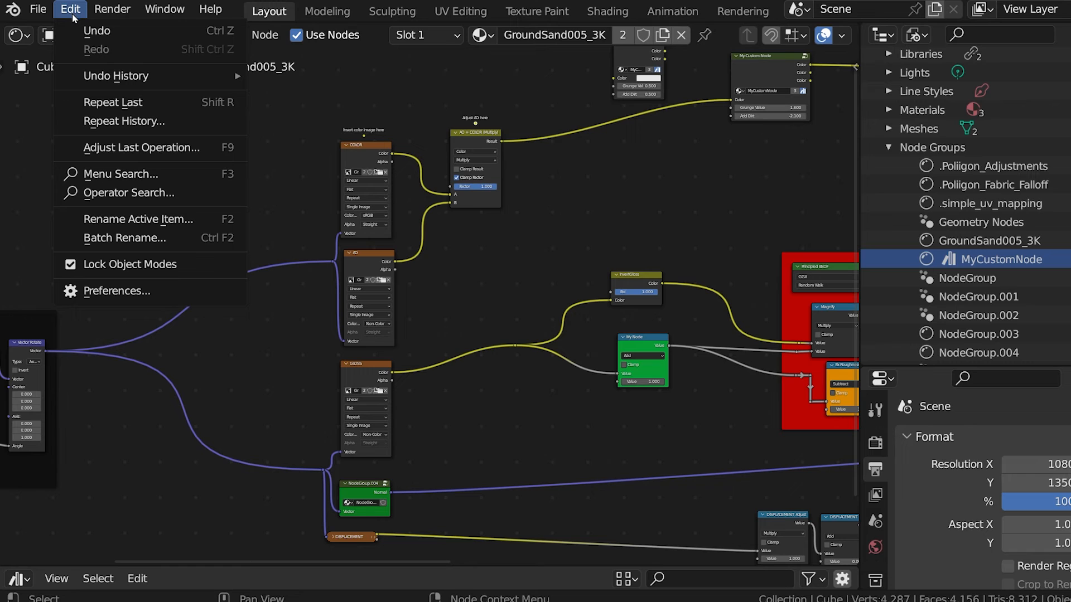
Show Edit > Preferences > Themes and scroll to the Node Editor colour settings.
click(116, 290)
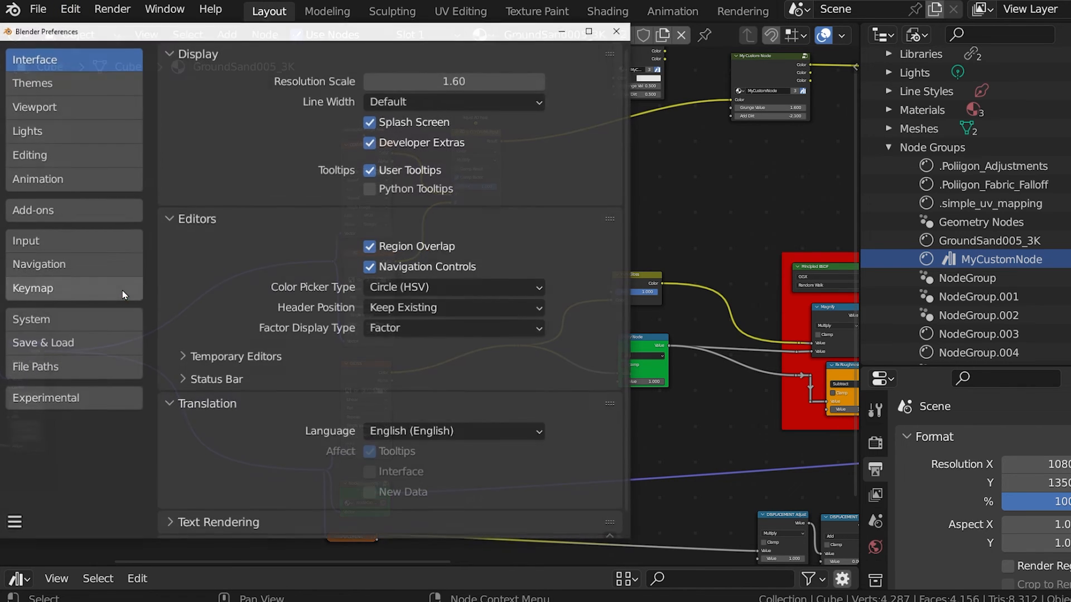
click(31, 81)
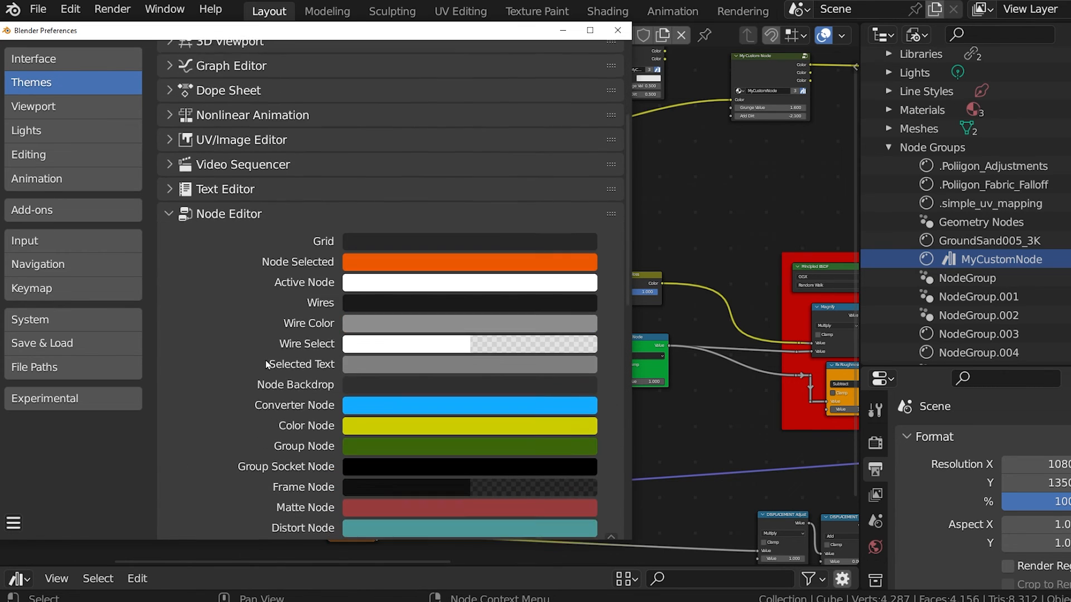
scroll(down, 3)
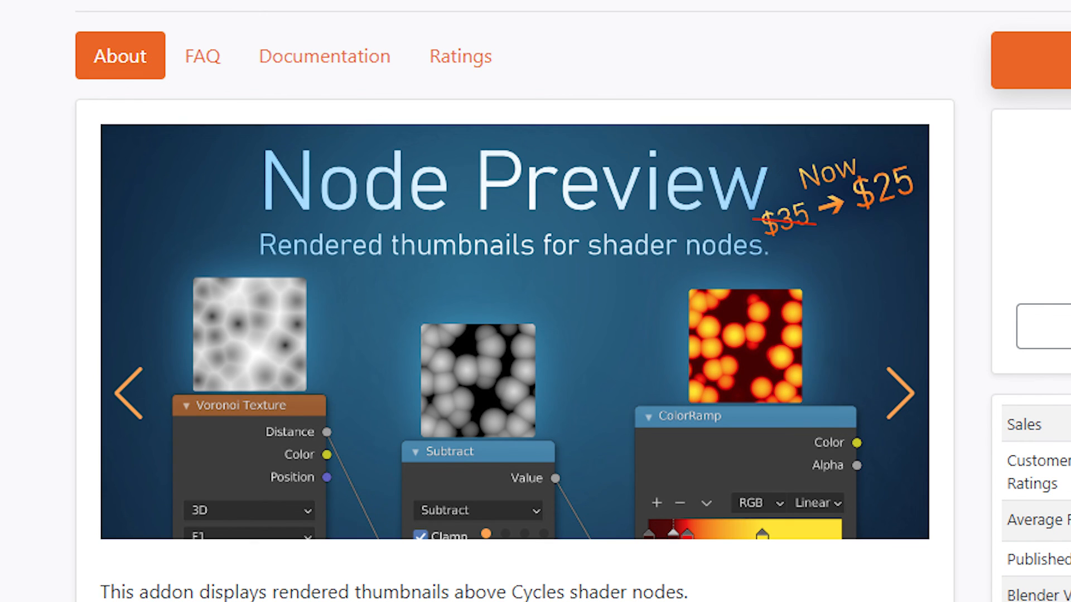
Scroll through the Node Preview add-on product page on Blender Market.
scroll(down, 3)
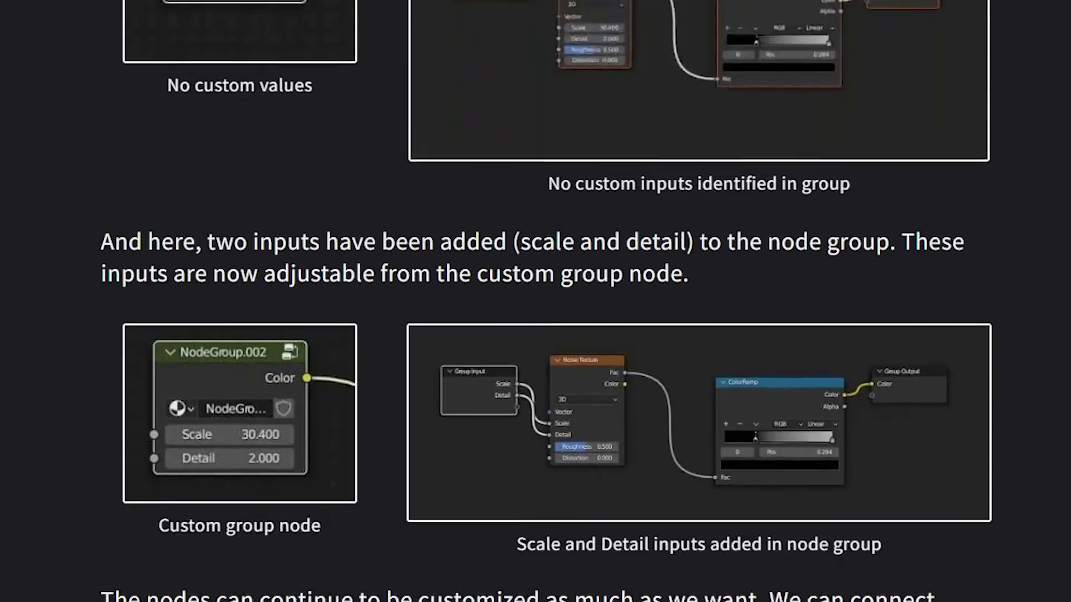
Scroll the article down to the Ungrouping Nodes section.
scroll(down, 3)
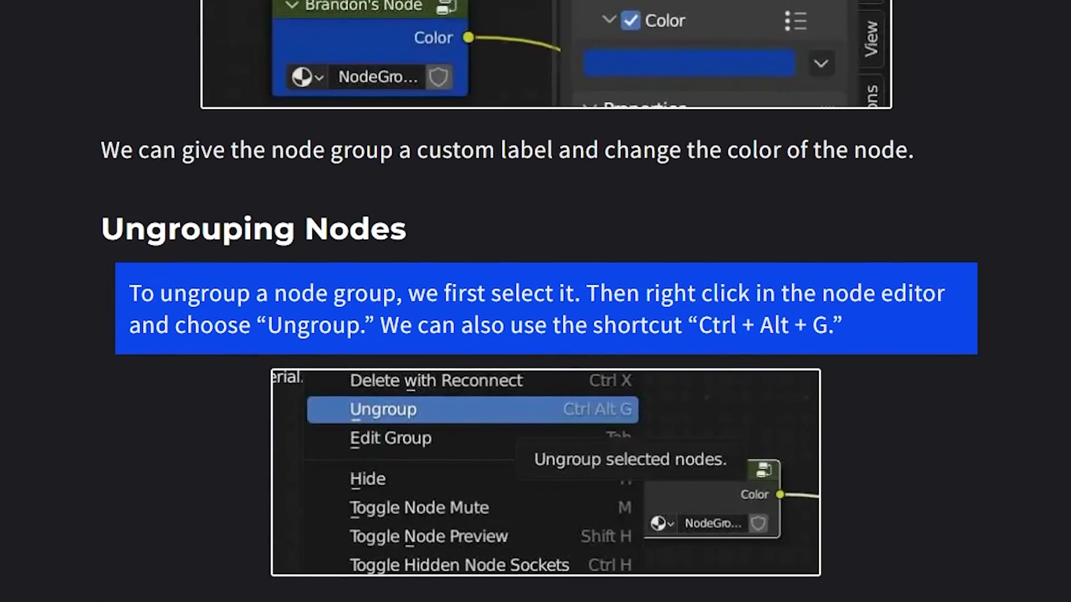